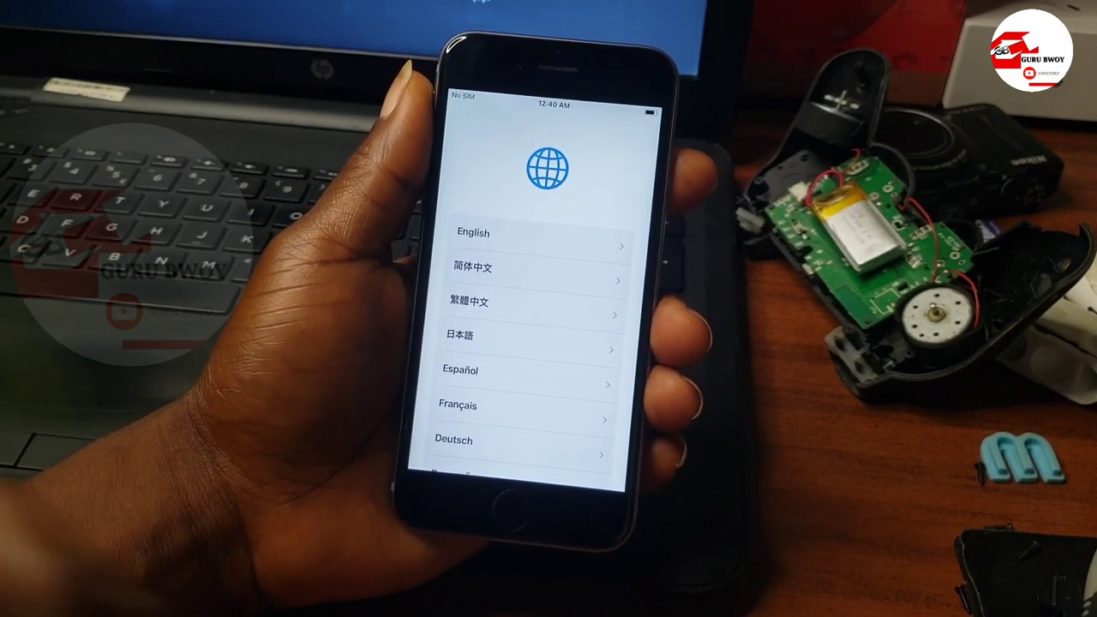
# Step: Set the phone's language to English and the country to Ghana
pyautogui.click(473, 232)
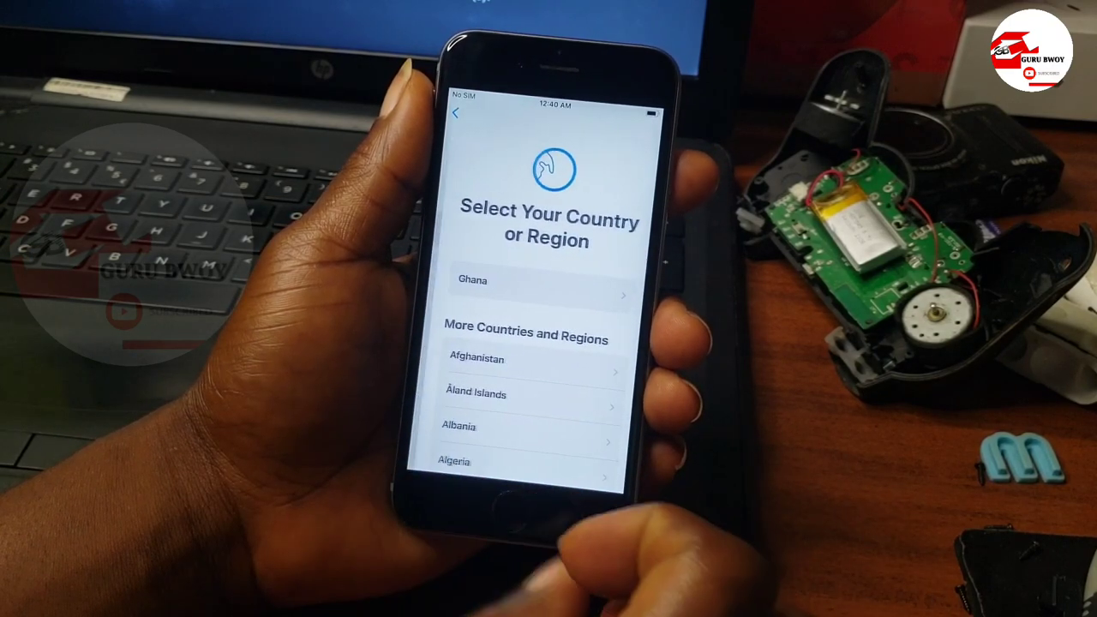
pyautogui.click(540, 292)
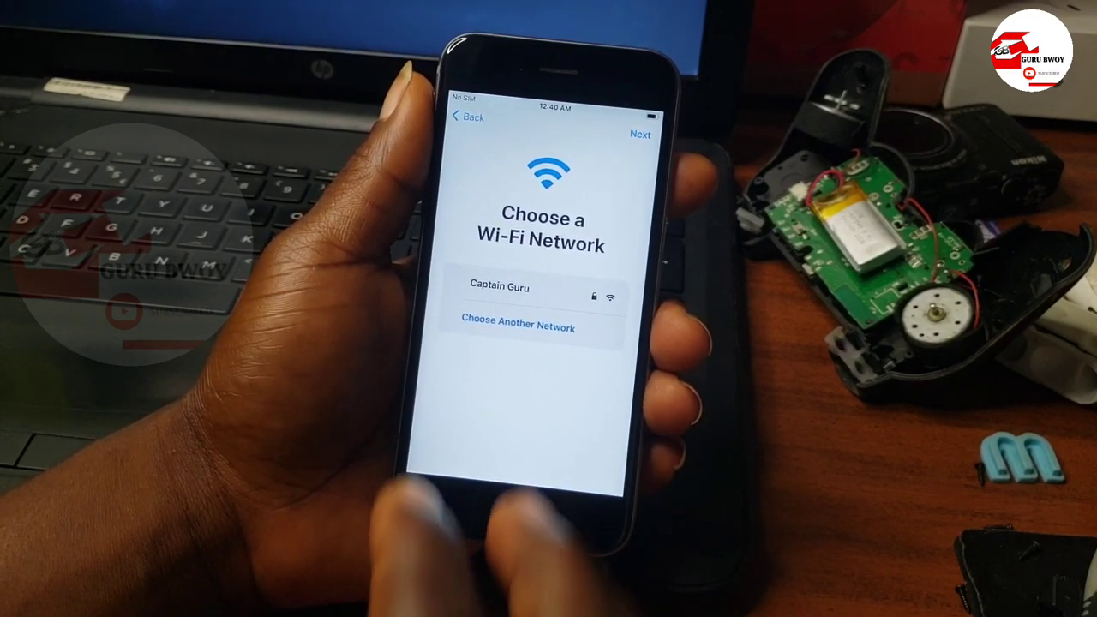
# Step: Join the secured Captain Guru Wi-Fi network with its password and reach Remote Management
pyautogui.click(499, 288)
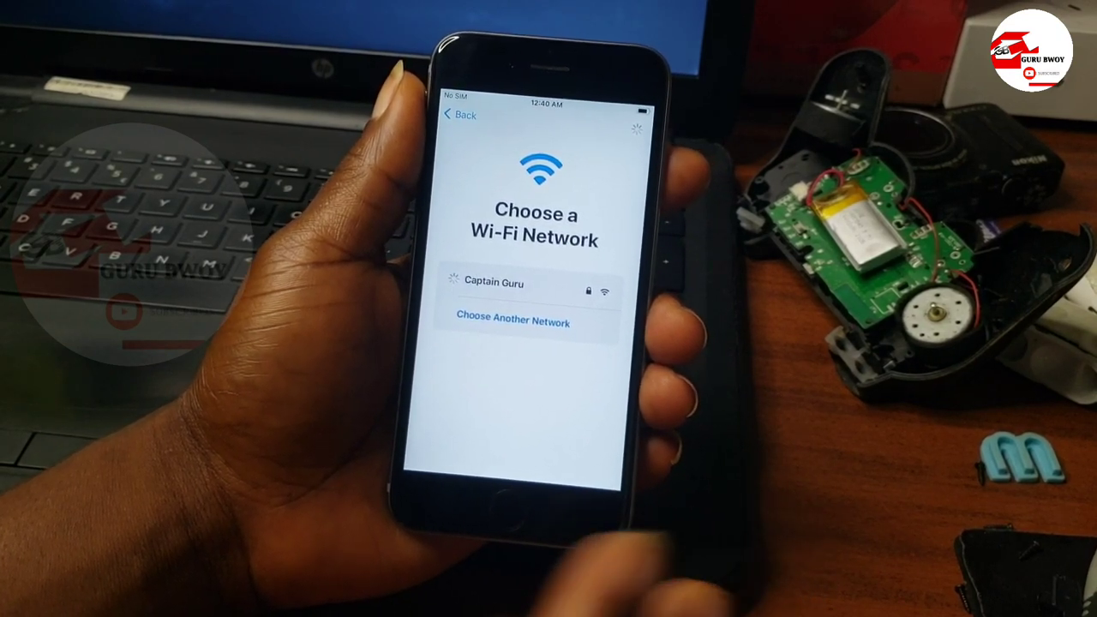
pyautogui.click(495, 283)
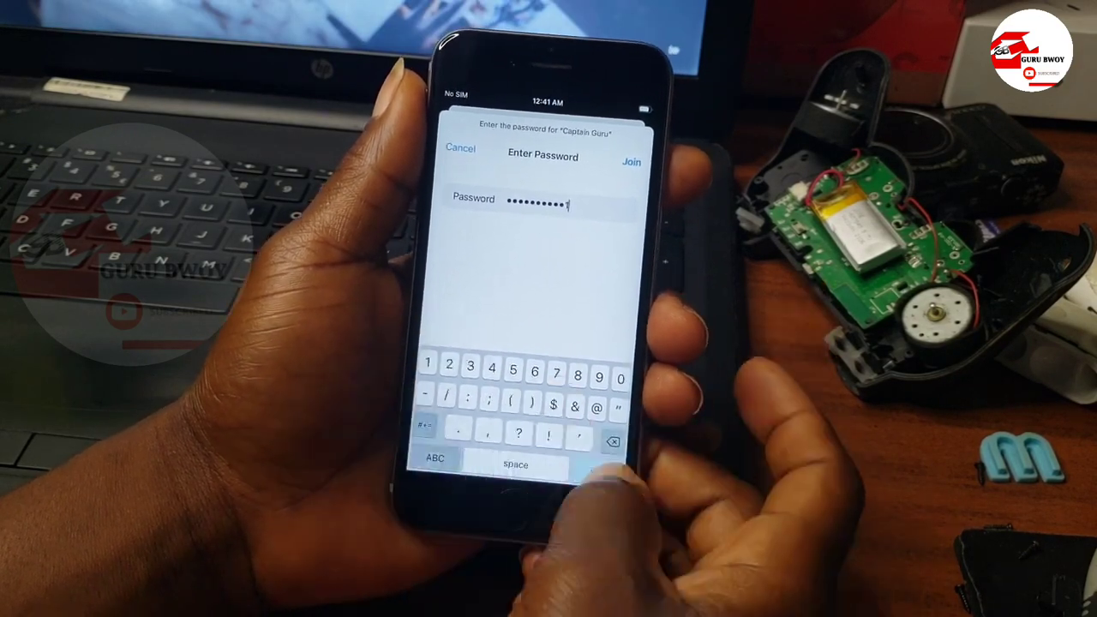
pyautogui.click(631, 161)
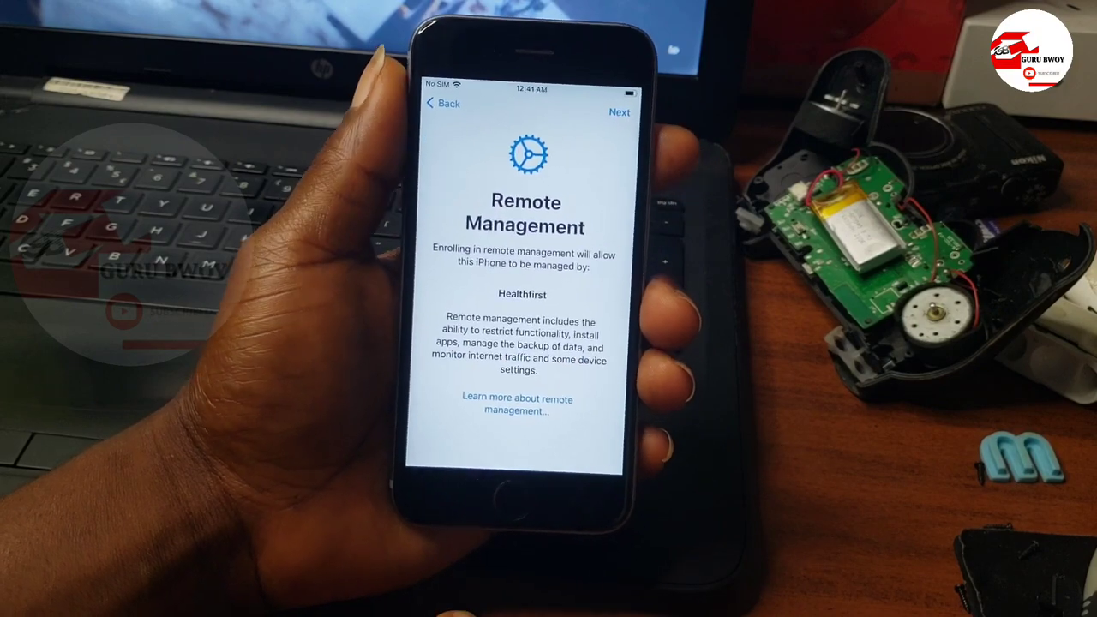
pyautogui.click(619, 112)
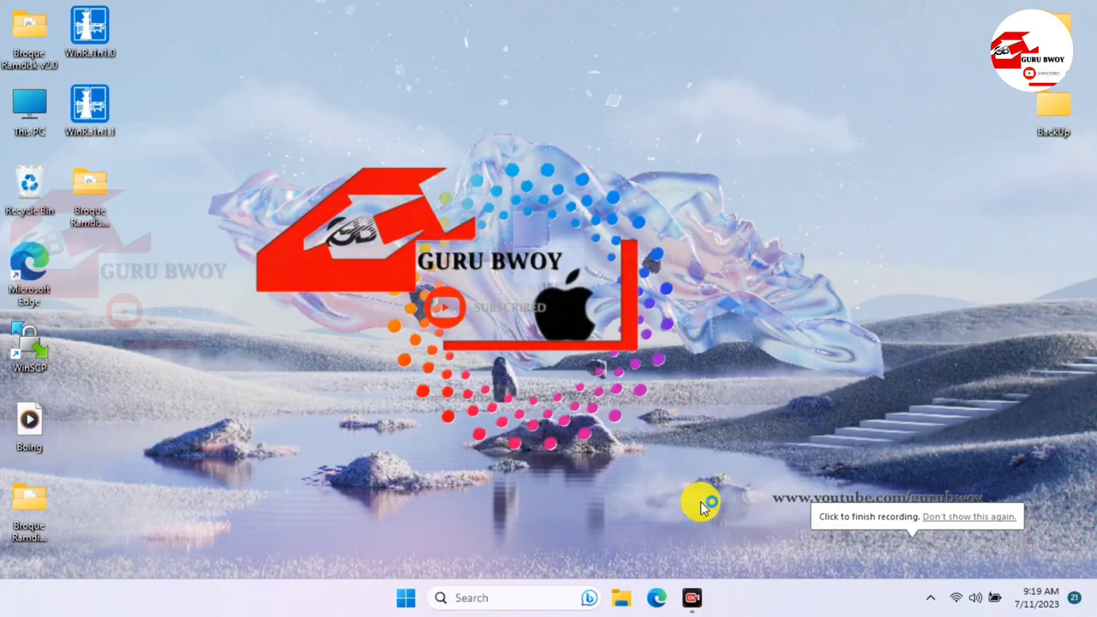
pyautogui.moveTo(439, 502)
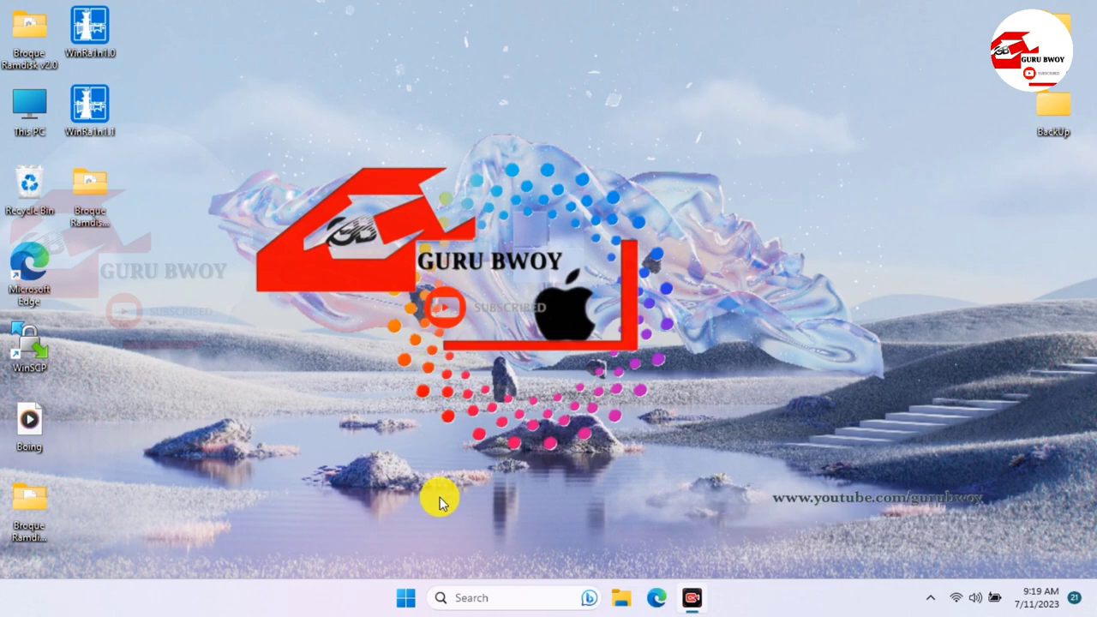
# Step: Launch 3uTools from Start and dismiss the Connection Reminder for the iPhone 6s in Recovery Mode
pyautogui.click(405, 598)
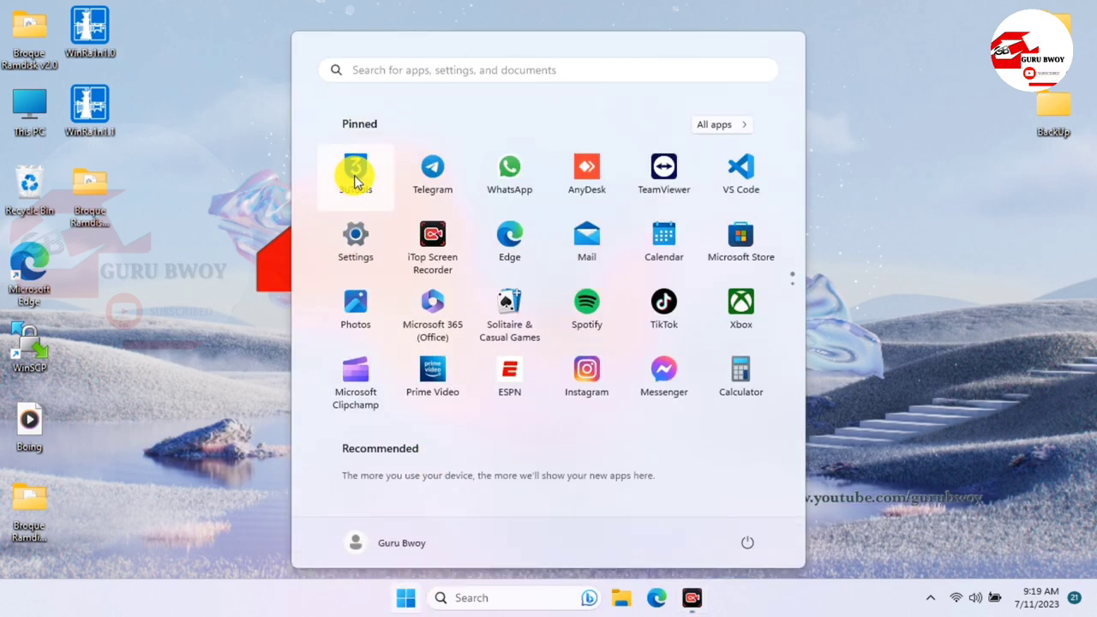
pyautogui.click(355, 168)
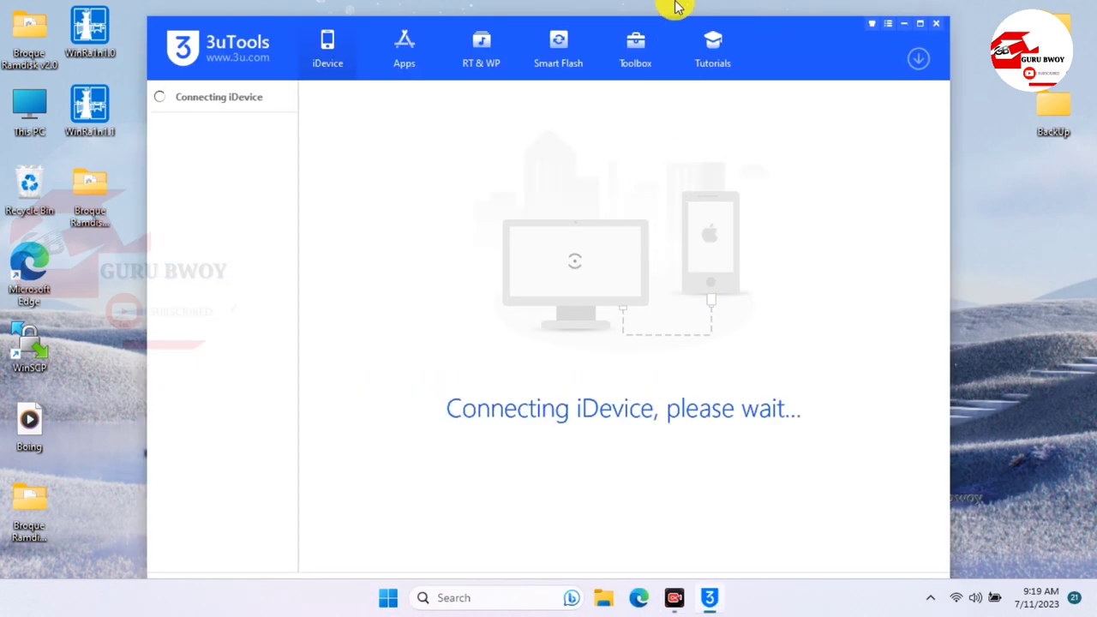
pyautogui.moveTo(481, 47)
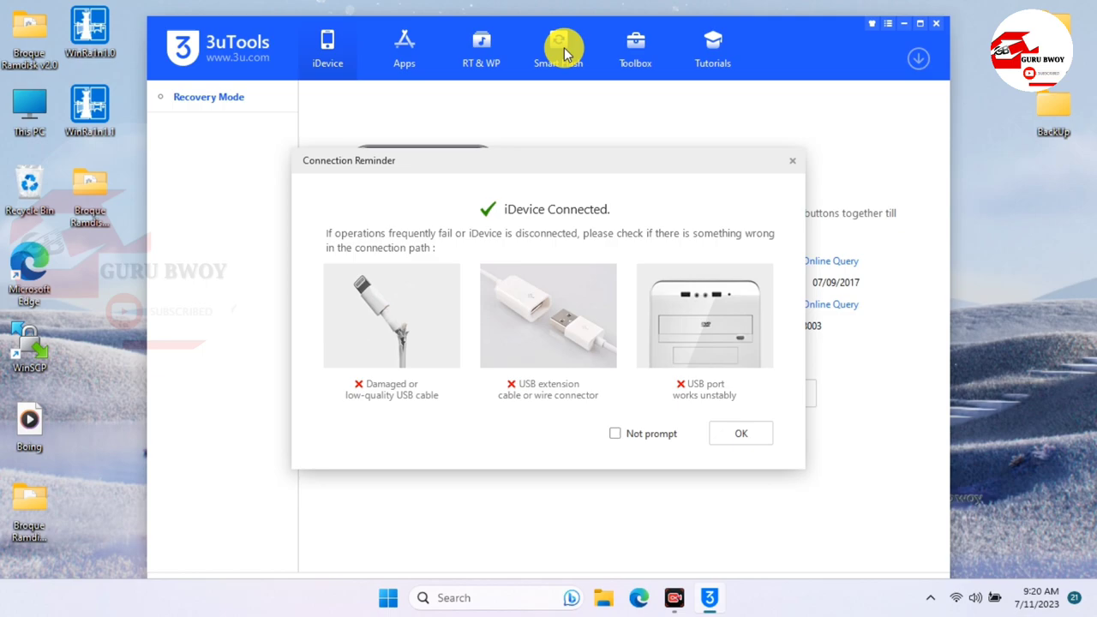
pyautogui.click(740, 433)
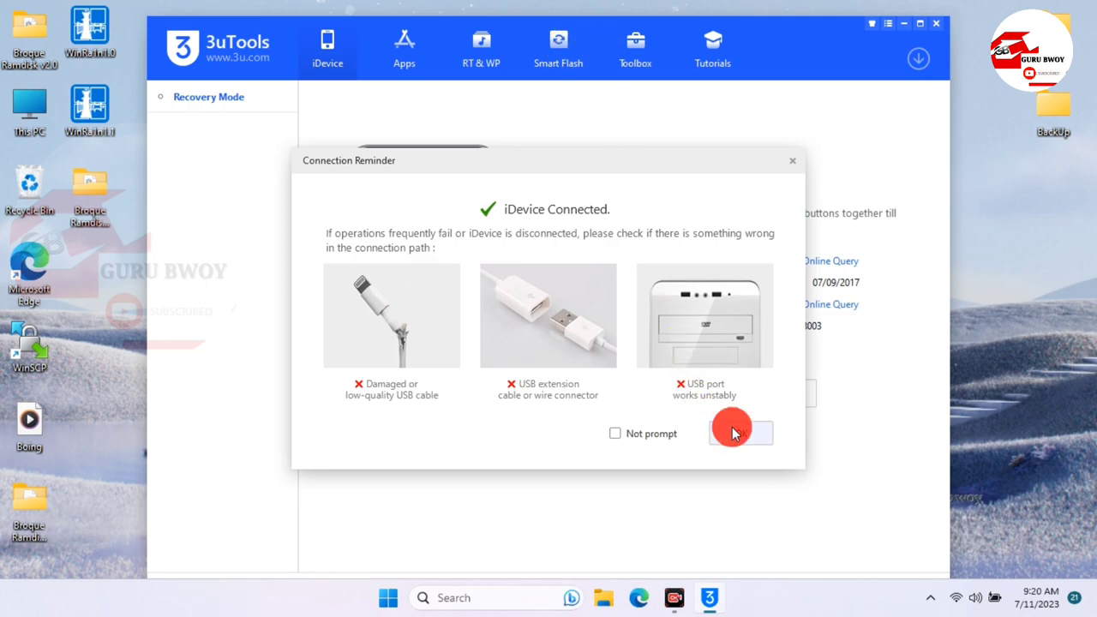
pyautogui.click(740, 433)
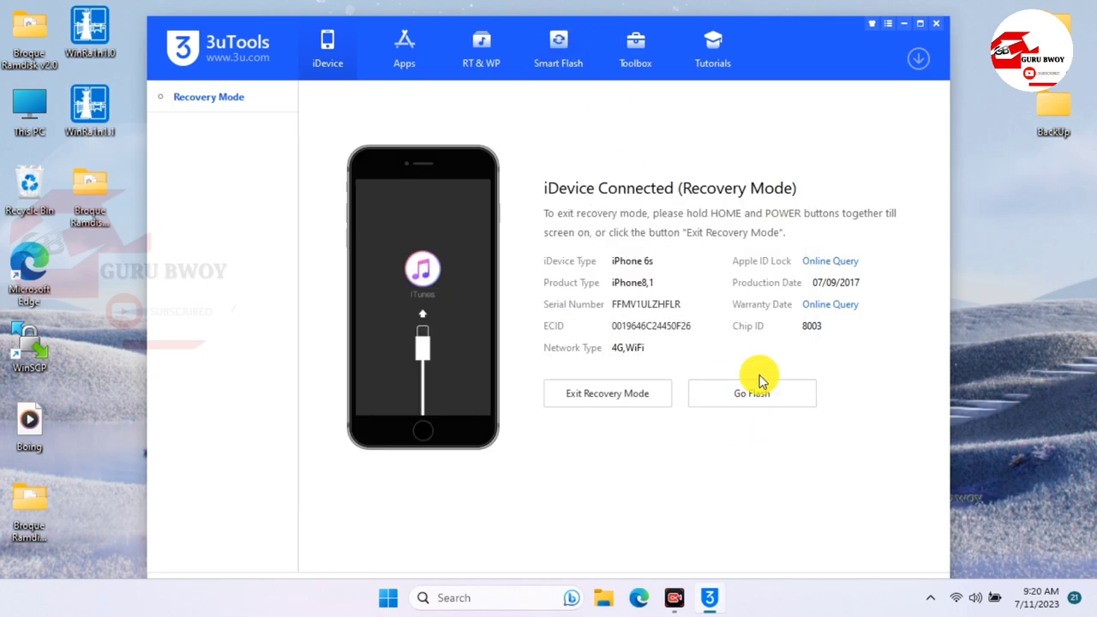
# Step: Flash the iPhone 6s with iOS 15.7.7 via Easy Flash and acknowledge the clean flash
pyautogui.click(752, 393)
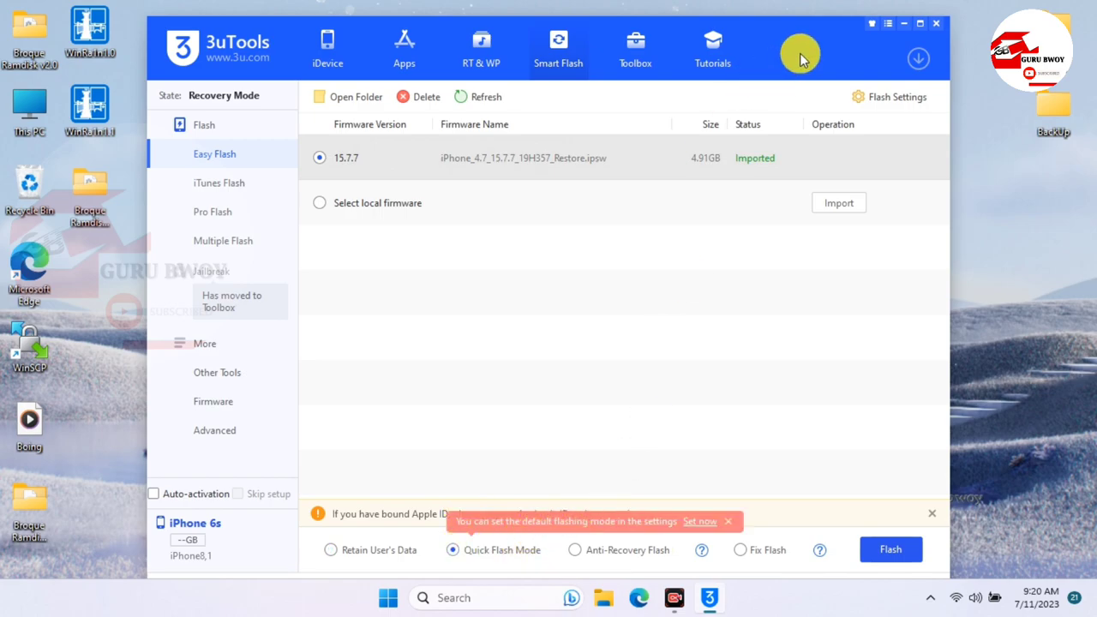
pyautogui.click(891, 550)
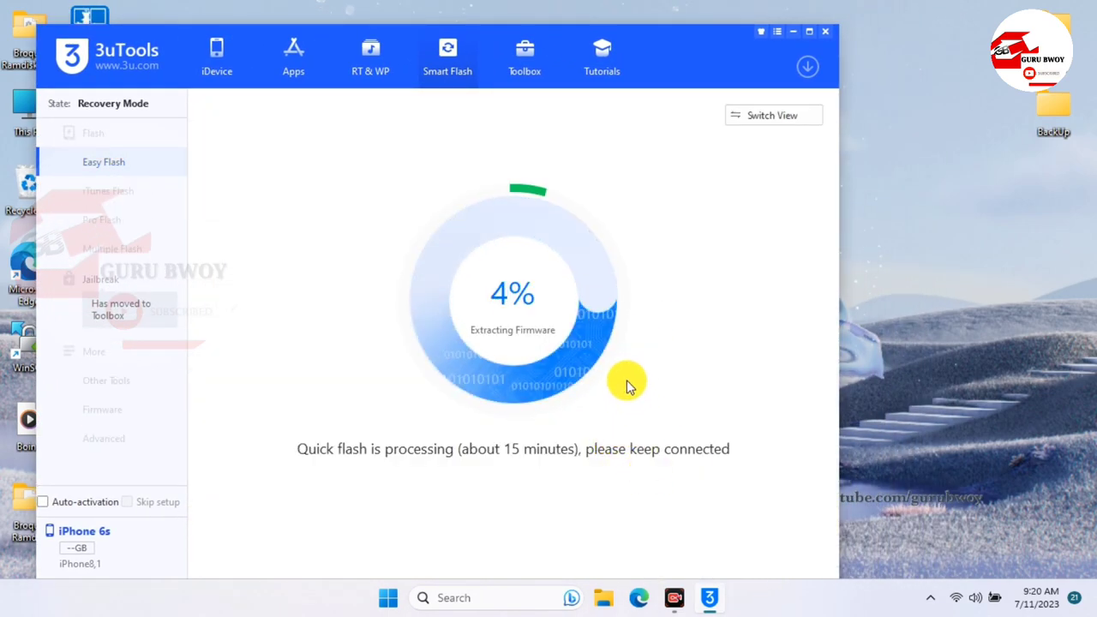
pyautogui.moveTo(647, 236)
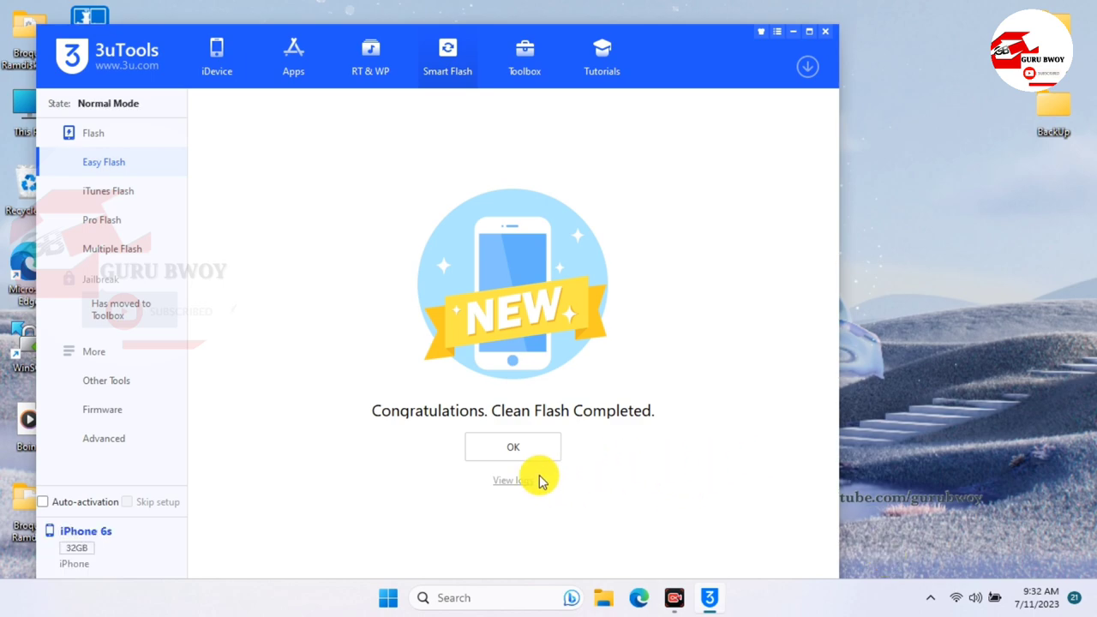
pyautogui.click(513, 447)
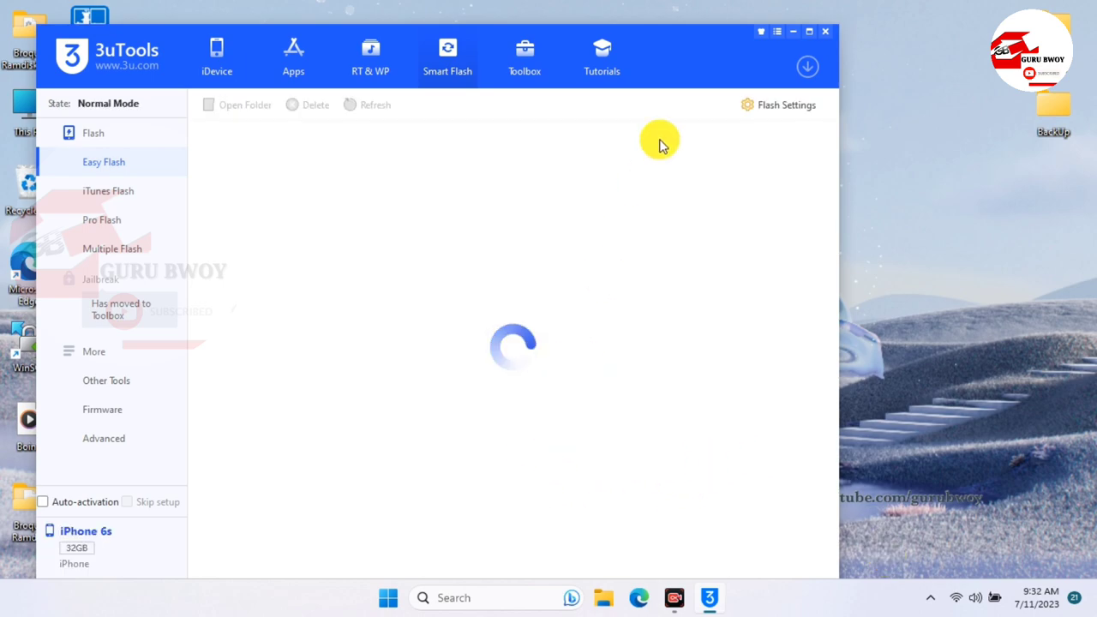
# Step: Exit 3uTools from its main menu
pyautogui.click(777, 32)
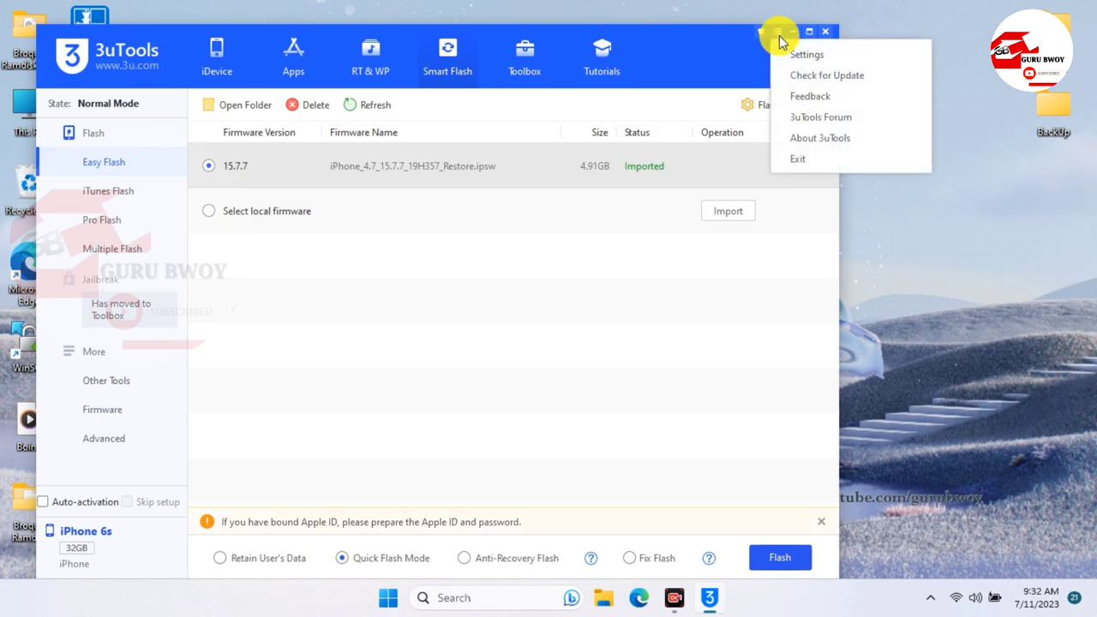
pyautogui.click(798, 159)
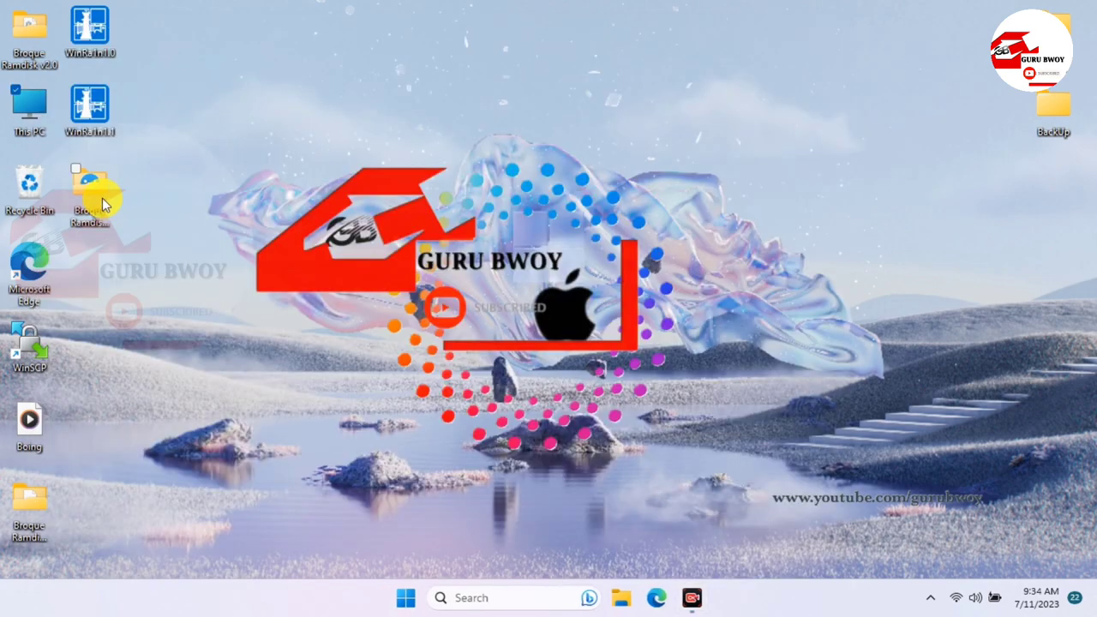
# Step: Launch Broque Ramdisk v2.2.0 from its folder, running it anyway past the SmartScreen warning
pyautogui.doubleClick(90, 193)
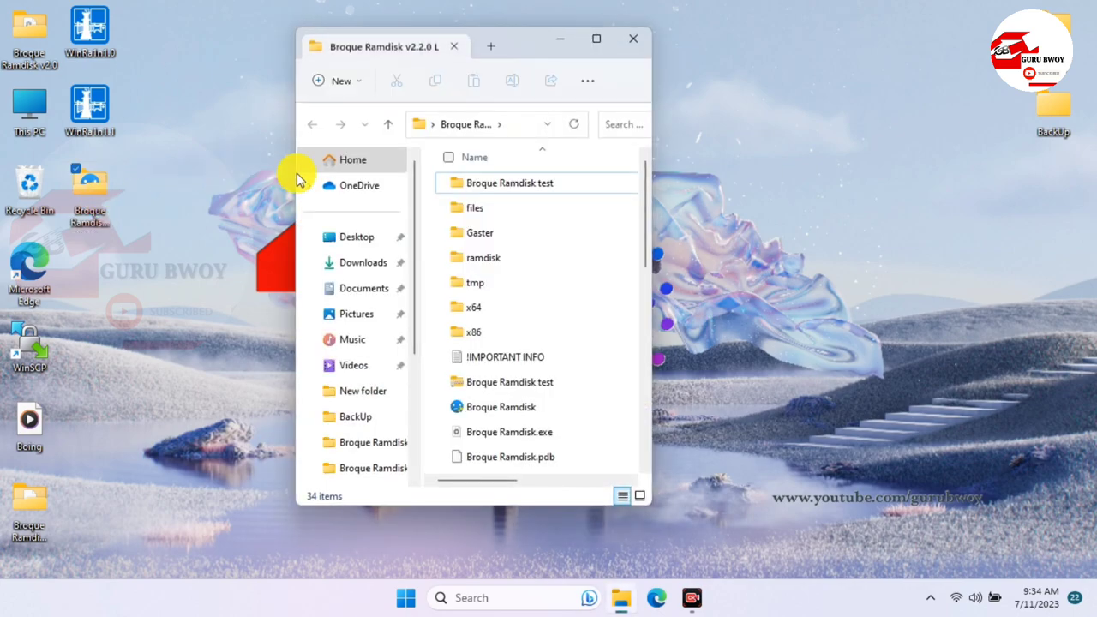
pyautogui.click(501, 406)
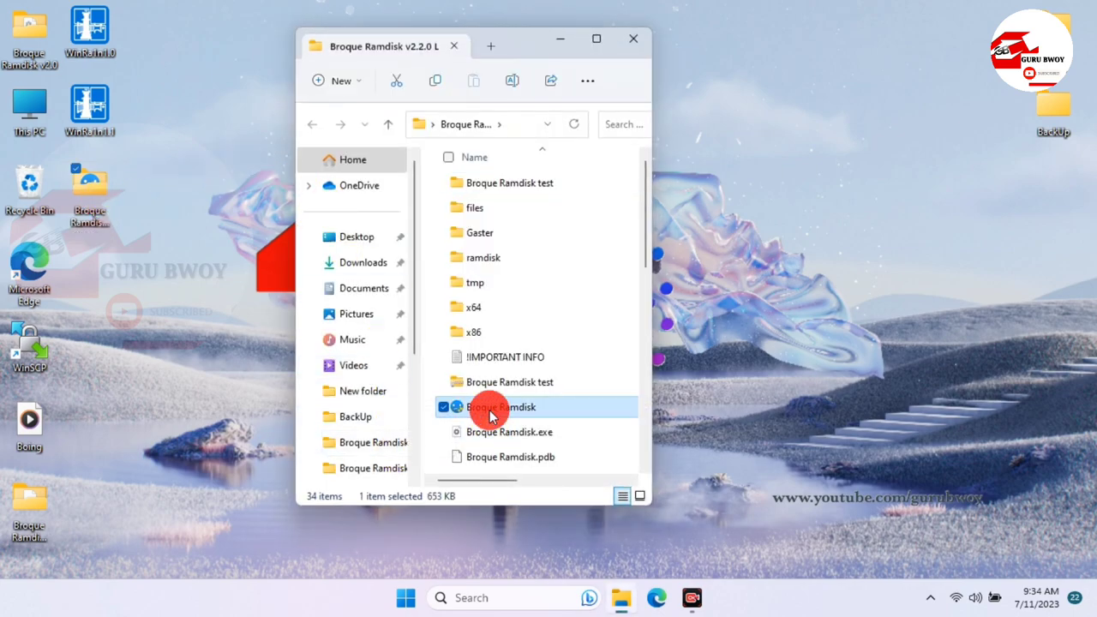
pyautogui.doubleClick(501, 406)
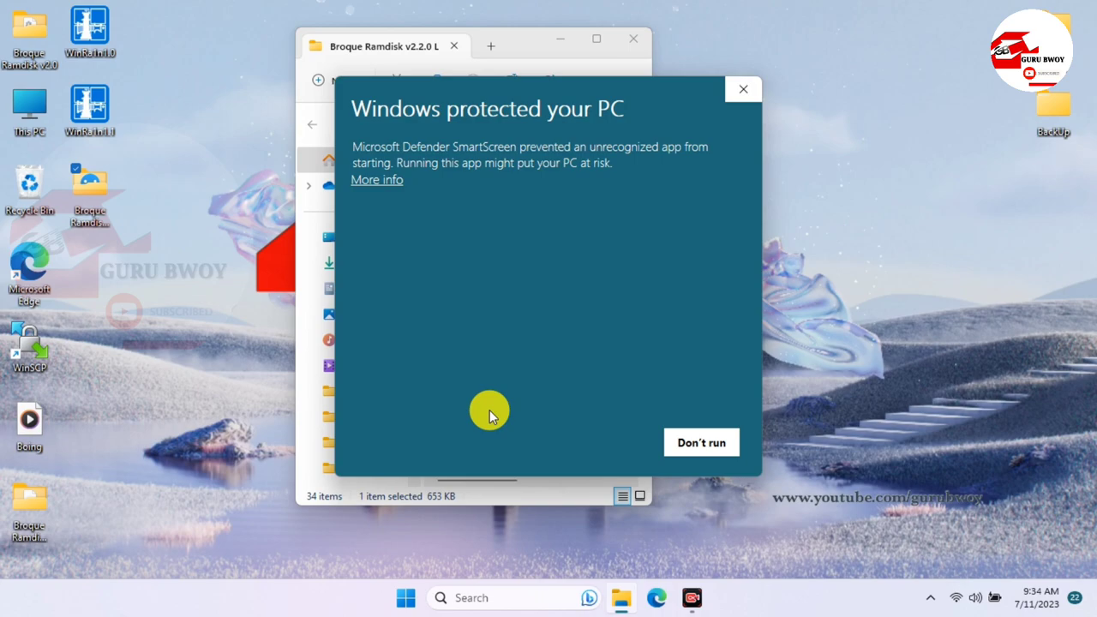
pyautogui.click(376, 179)
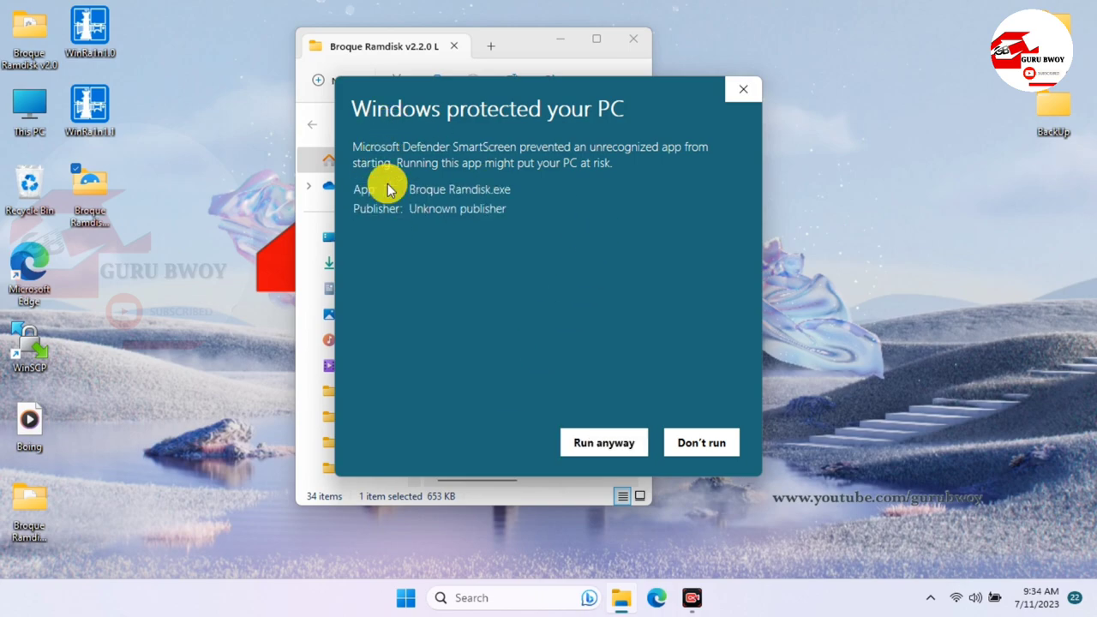
pyautogui.click(701, 443)
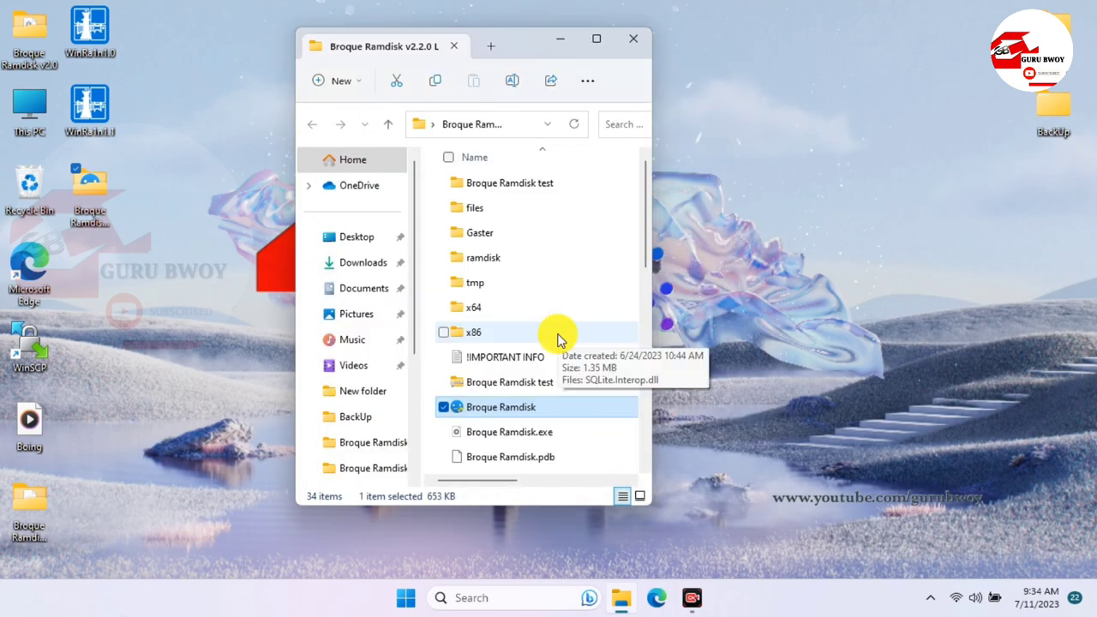
pyautogui.doubleClick(500, 407)
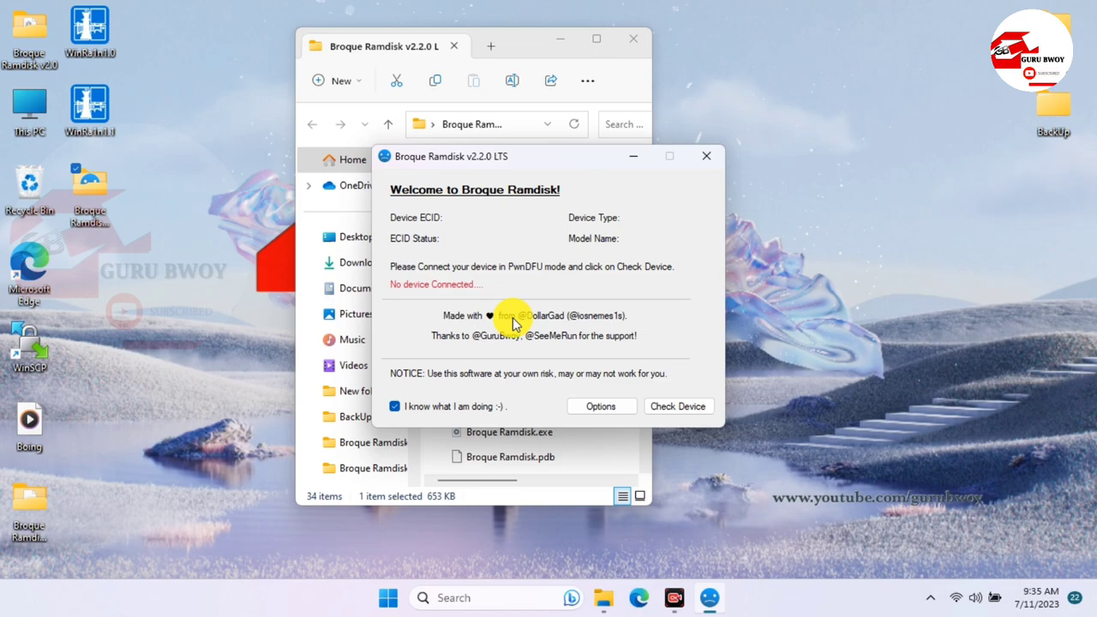
# Step: Check for a connected device and acknowledge the v2.3.3 update notice
pyautogui.click(678, 406)
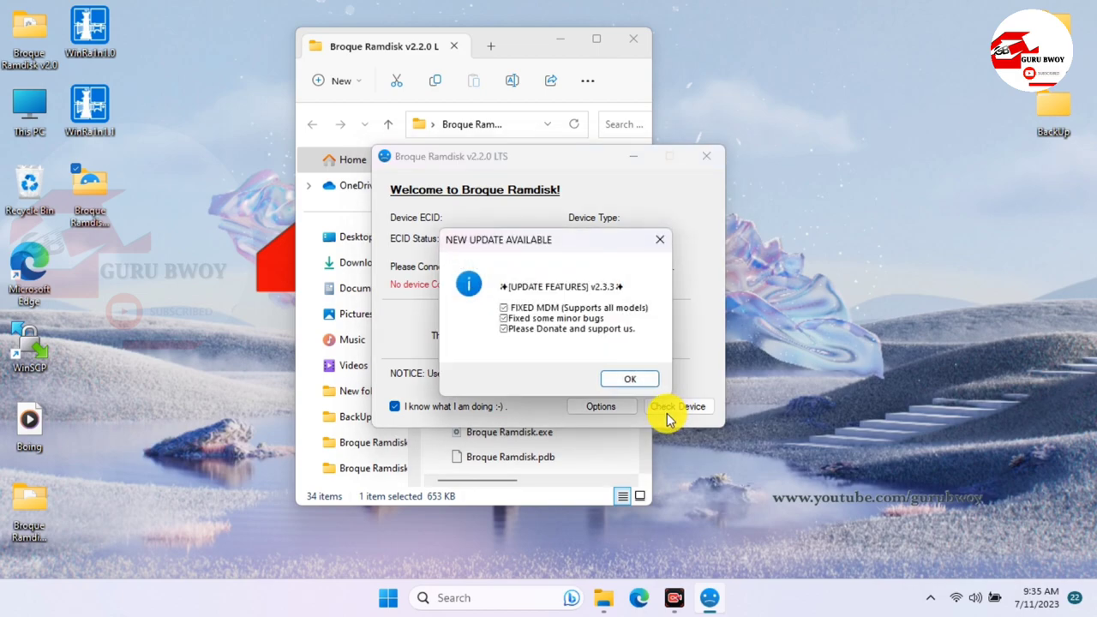
pyautogui.moveTo(626, 319)
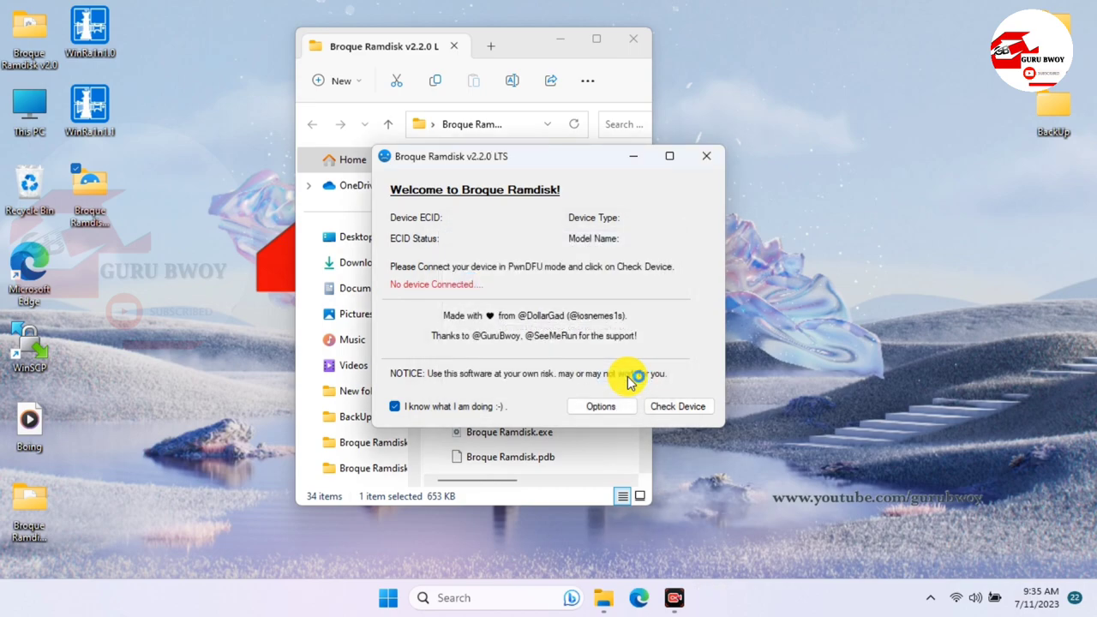
pyautogui.click(707, 156)
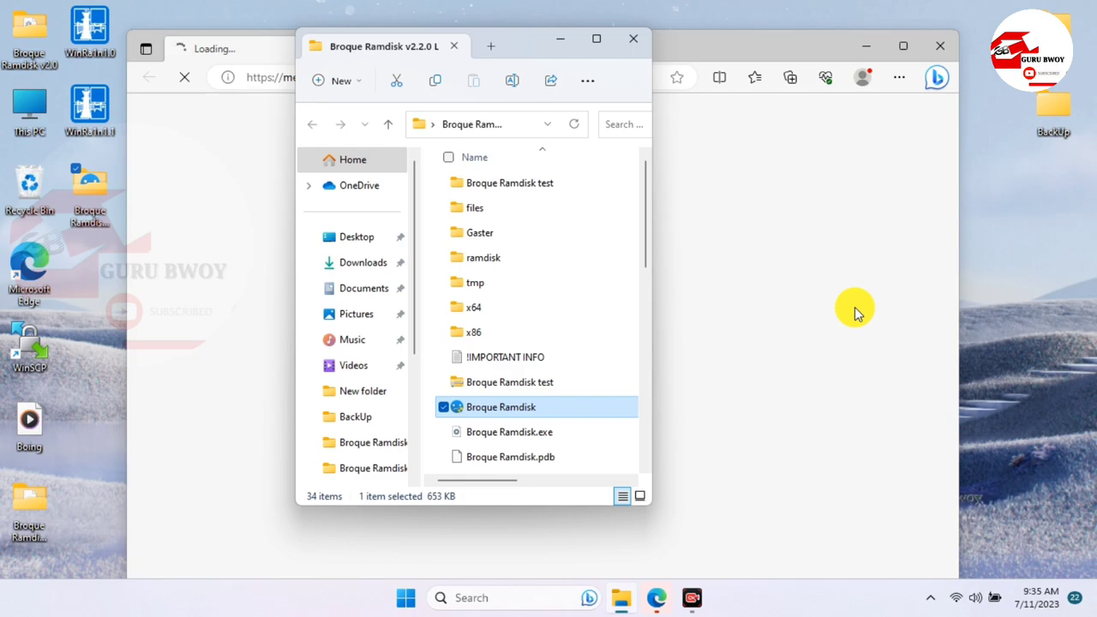
# Step: Download Broque Ramdisk v2.3.3.zip from MEGA and return to the file browser
pyautogui.click(632, 38)
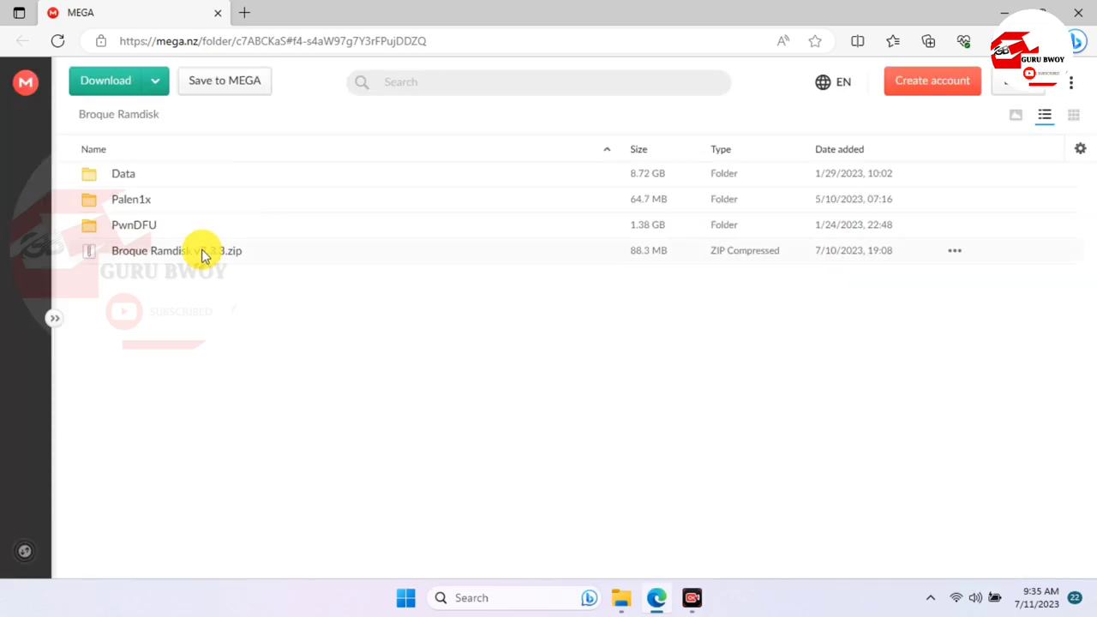
pyautogui.click(177, 251)
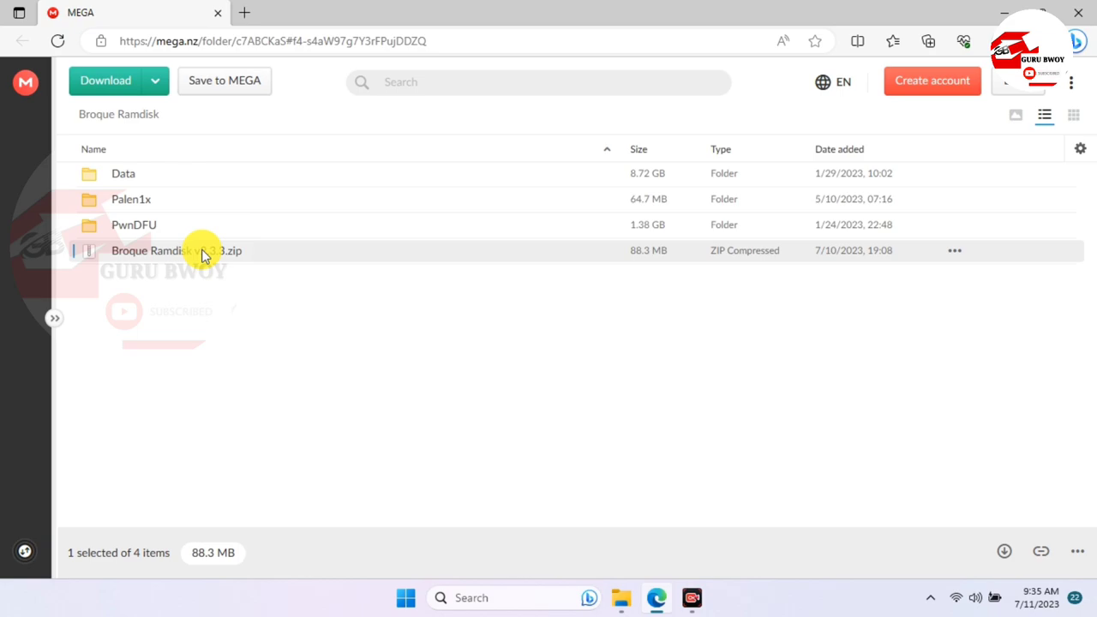
pyautogui.click(105, 79)
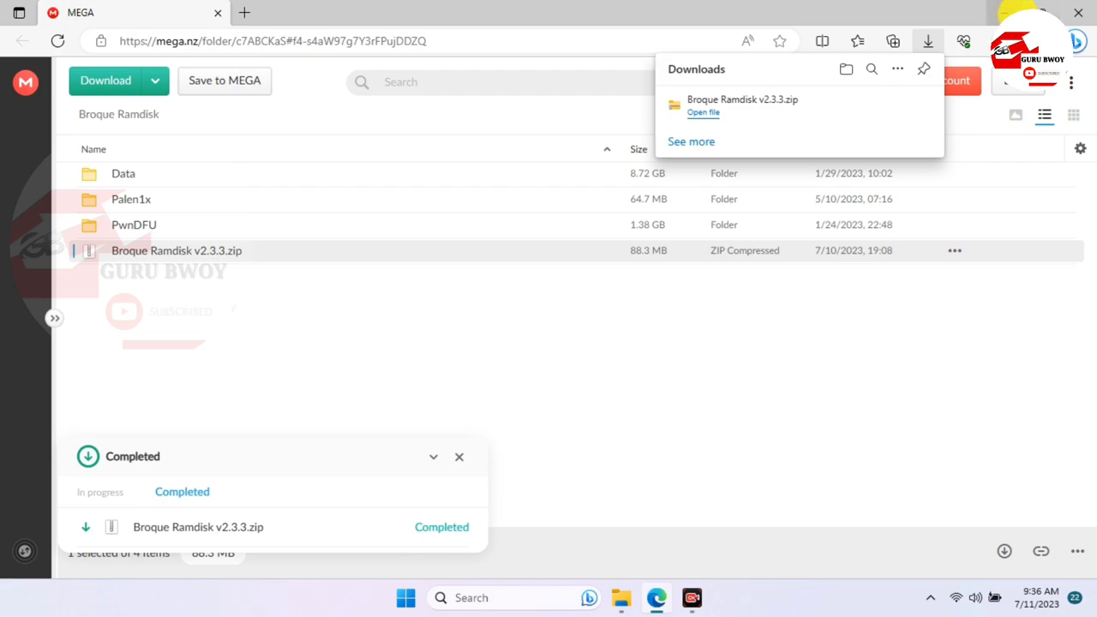
pyautogui.click(703, 112)
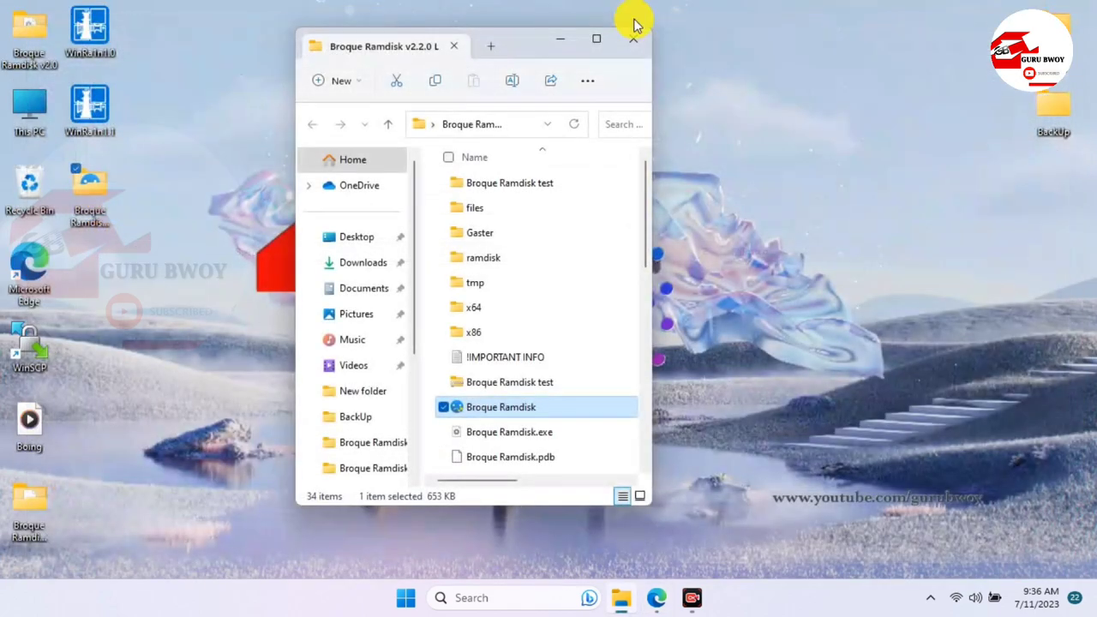
pyautogui.moveTo(203, 161)
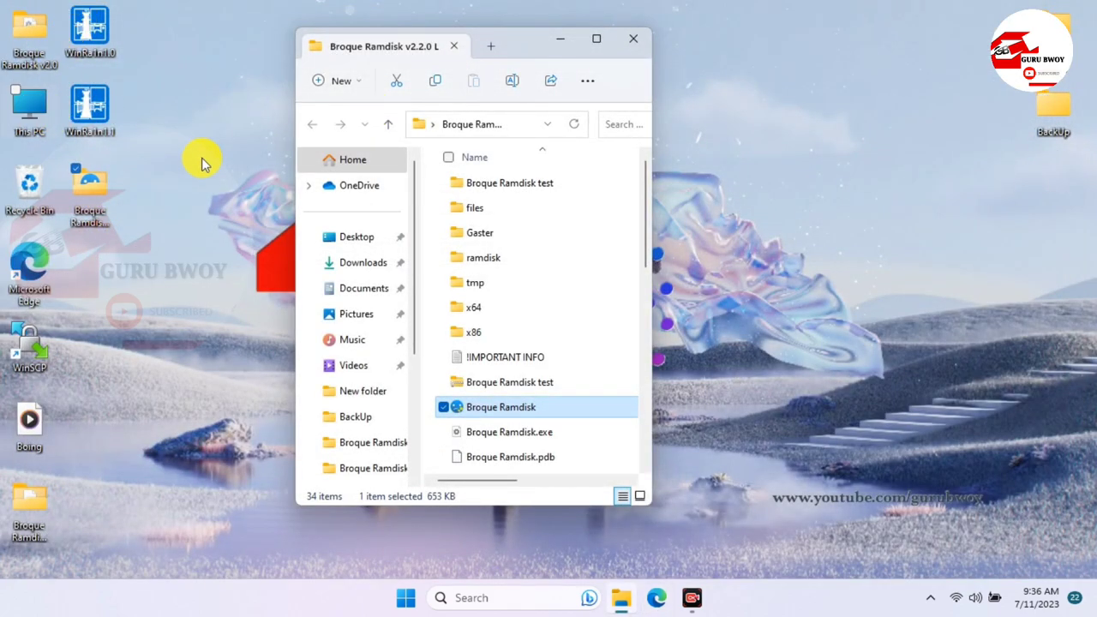
# Step: Extract the Broque Ramdisk v2.3.3 zip in Downloads into its own subfolder
pyautogui.click(362, 263)
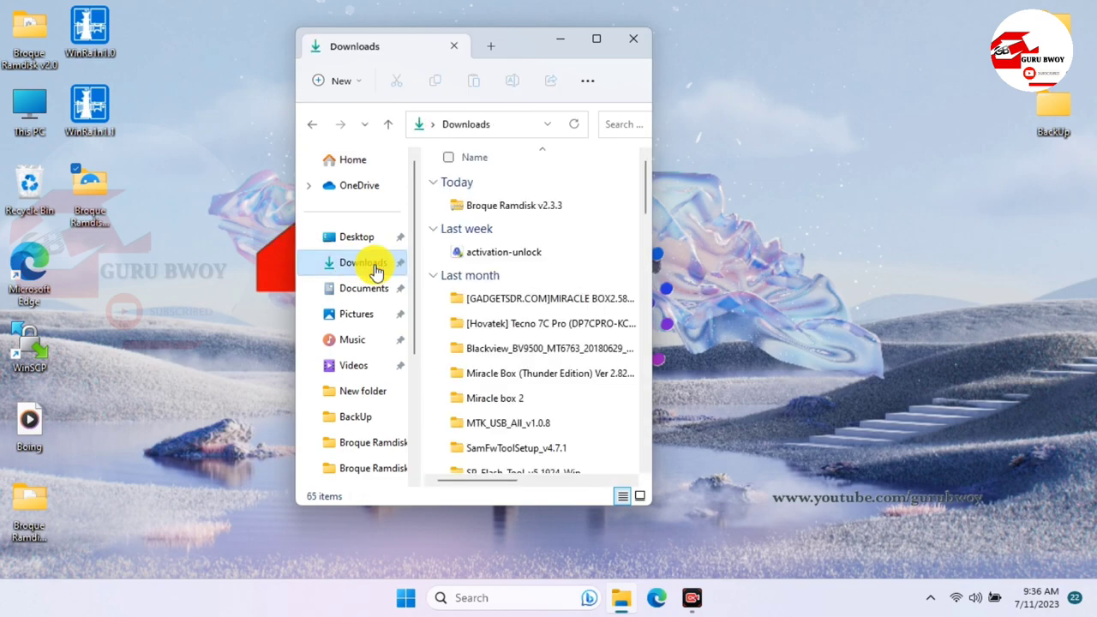
pyautogui.moveTo(513, 205)
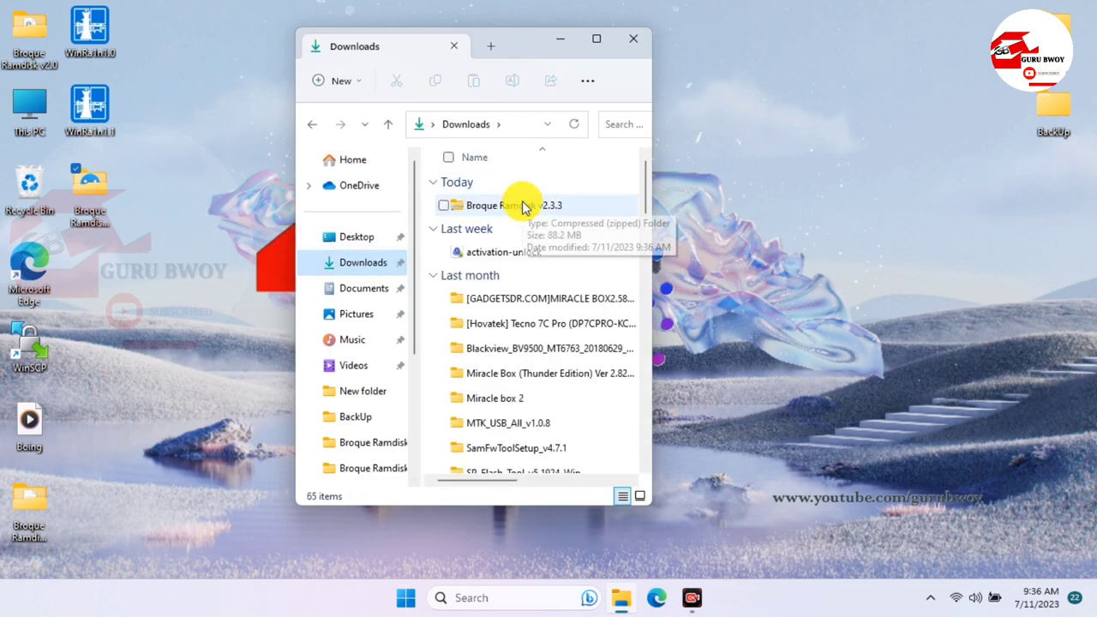
pyautogui.rightClick(502, 205)
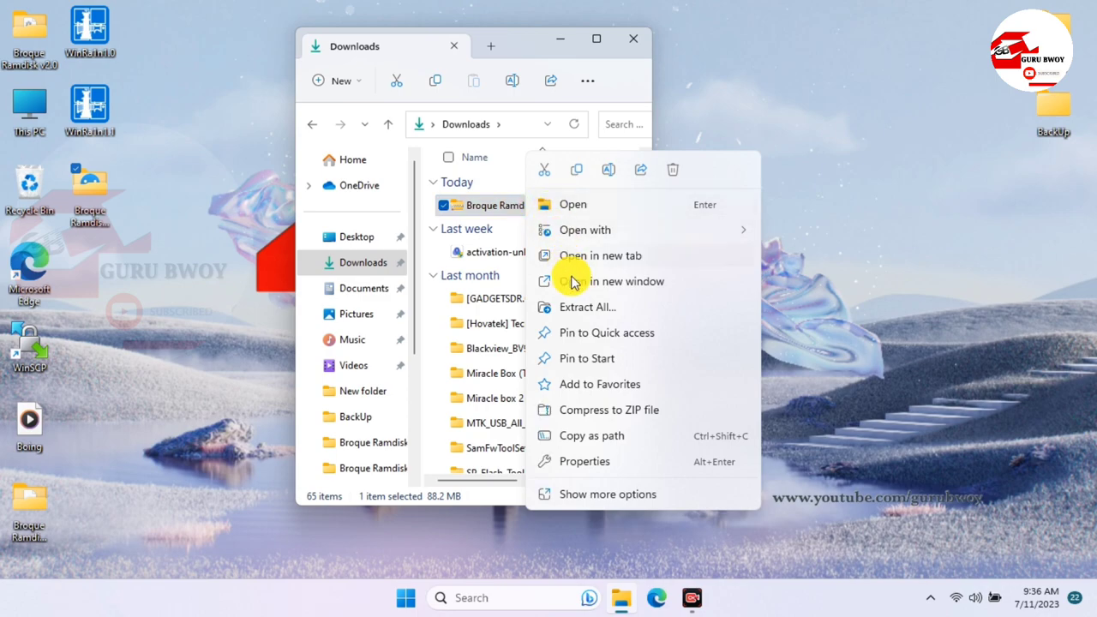
pyautogui.click(588, 307)
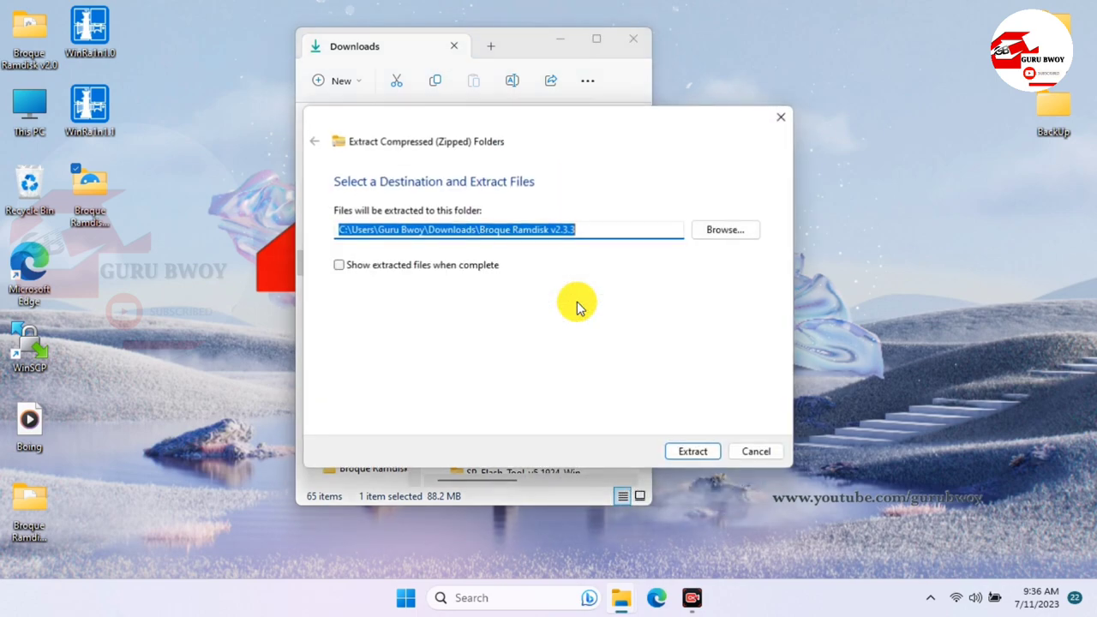
pyautogui.click(692, 451)
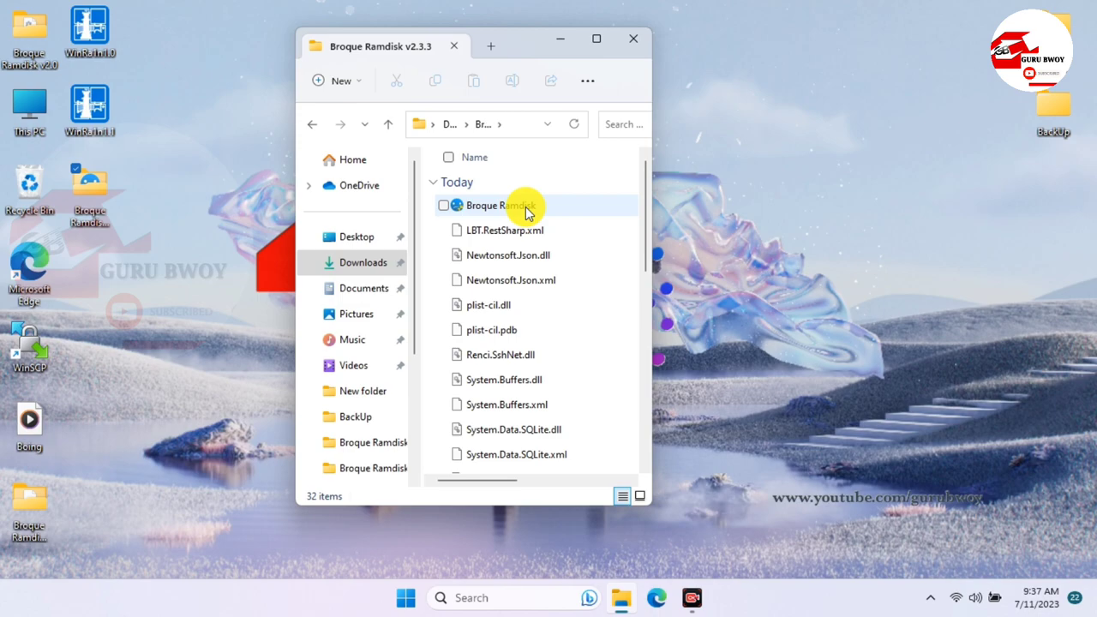
pyautogui.moveTo(514, 210)
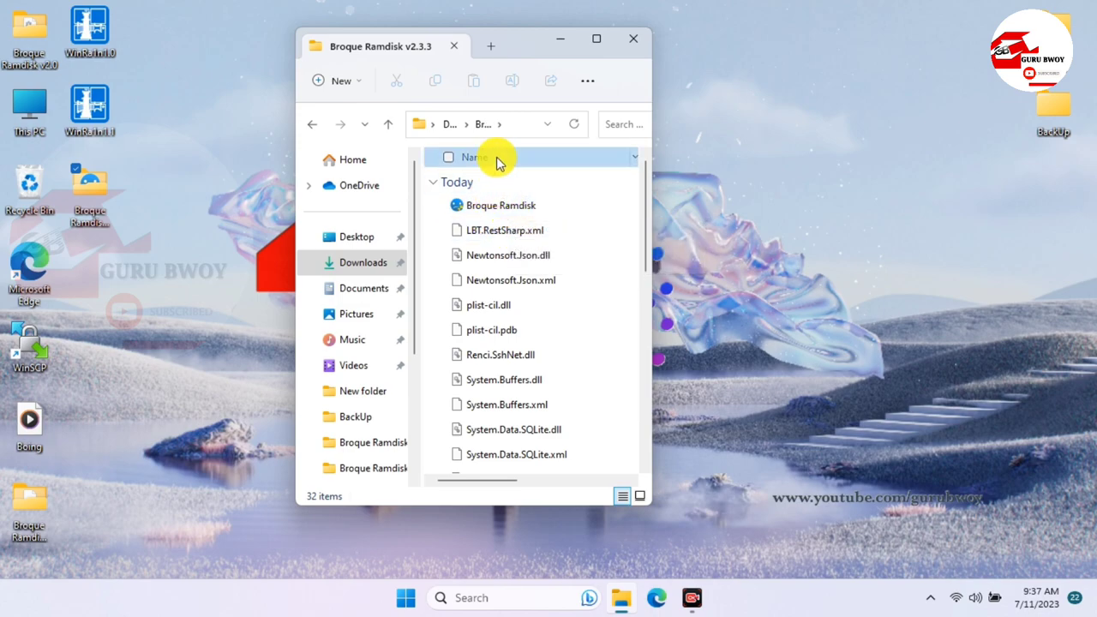
# Step: Sort the extracted files by name and launch Broque Ramdisk v2.3.3 past the SmartScreen warning
pyautogui.click(474, 157)
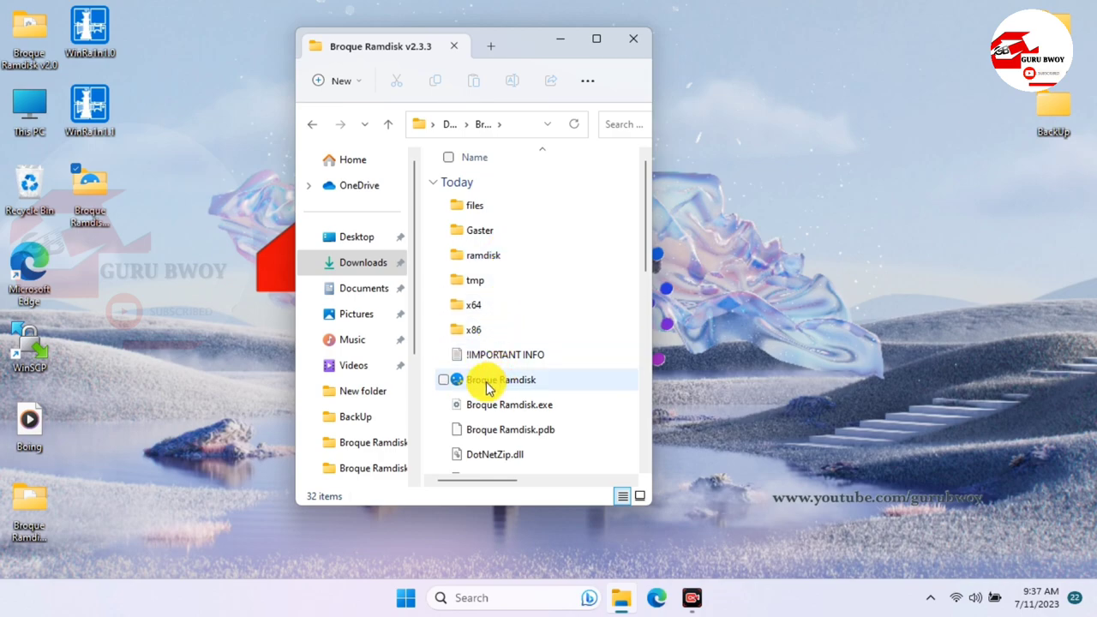
pyautogui.click(500, 380)
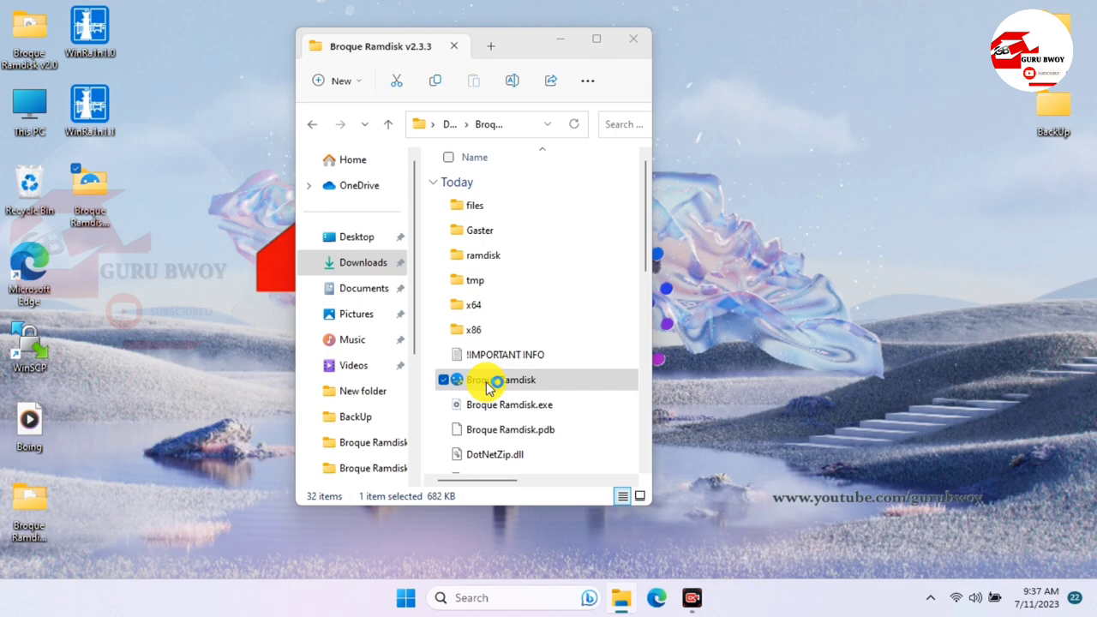
pyautogui.doubleClick(489, 380)
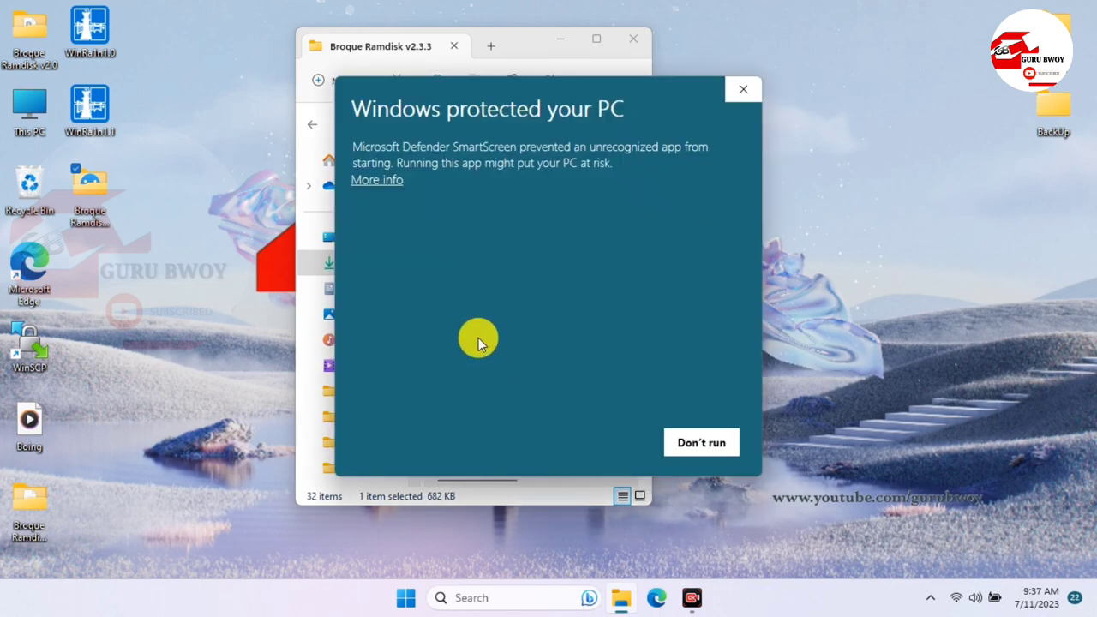
pyautogui.click(742, 88)
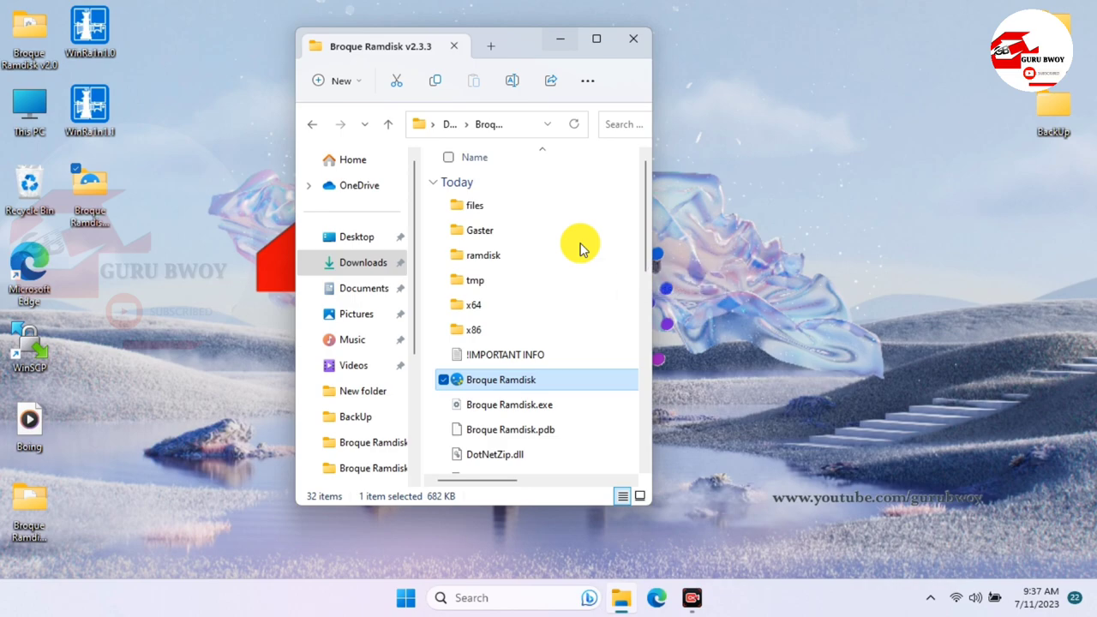
pyautogui.doubleClick(501, 379)
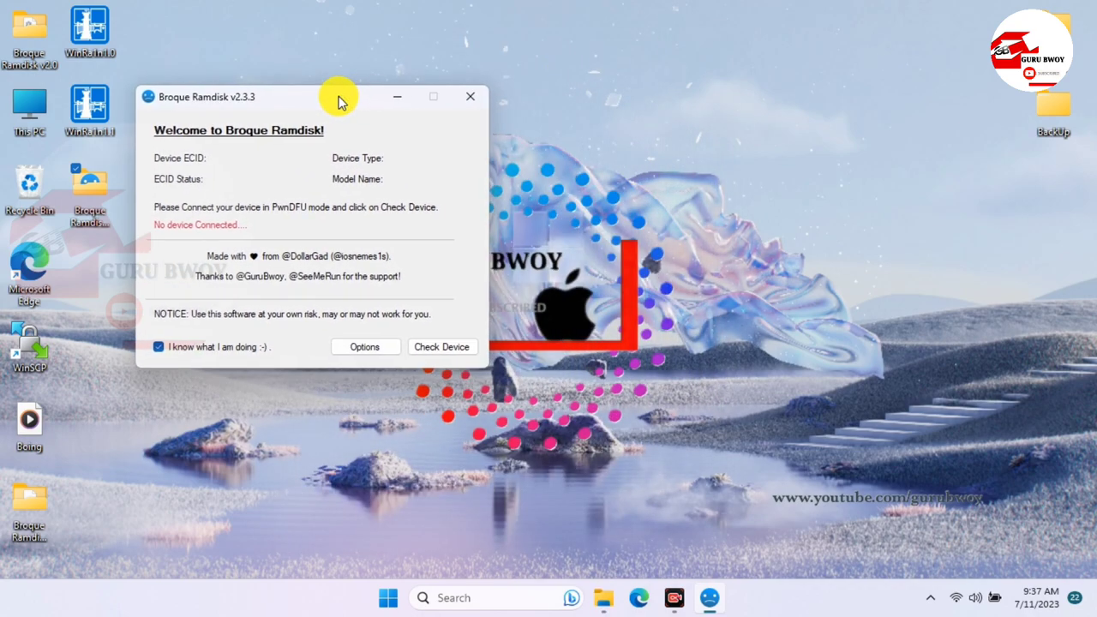
# Step: Move the window lower and enable the Bypass MDM option in Options
pyautogui.moveTo(339, 96); pyautogui.dragTo(330, 144)
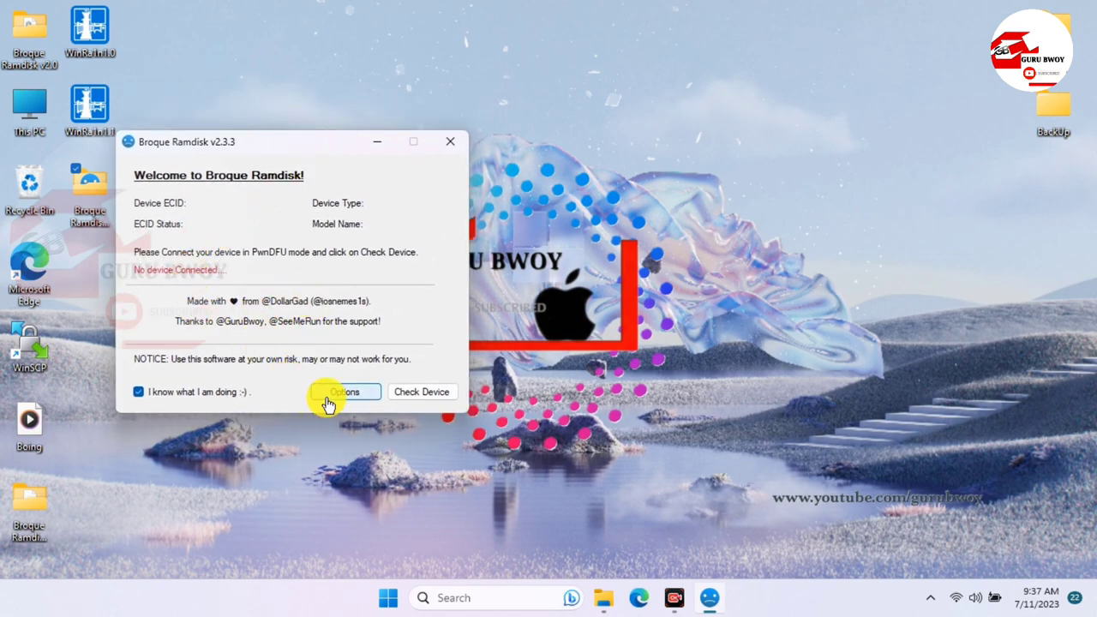
pyautogui.click(344, 391)
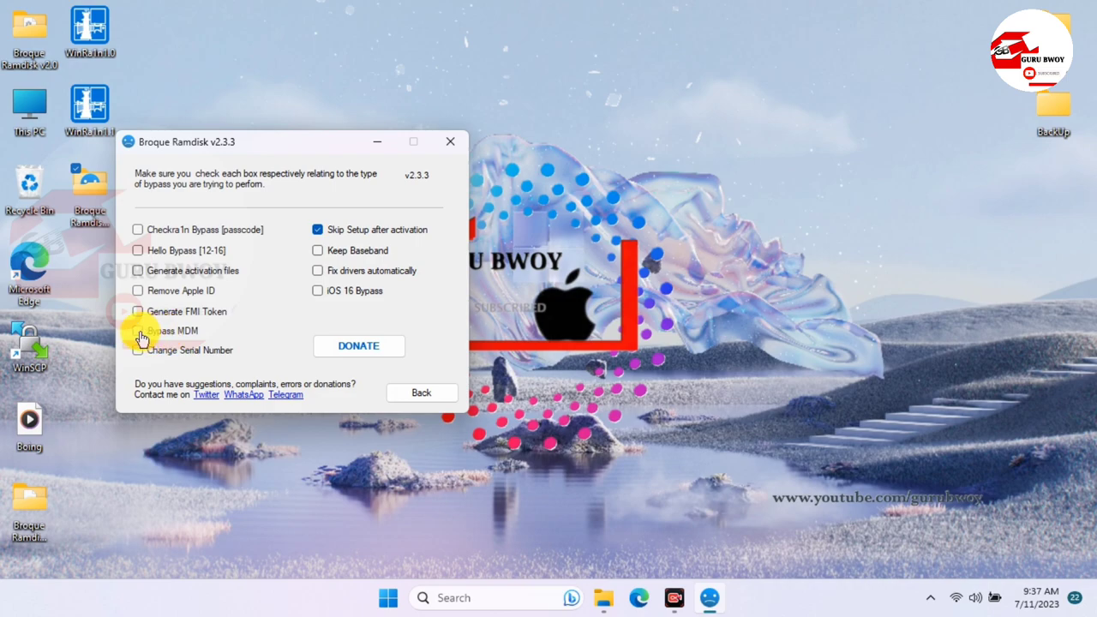
pyautogui.click(138, 331)
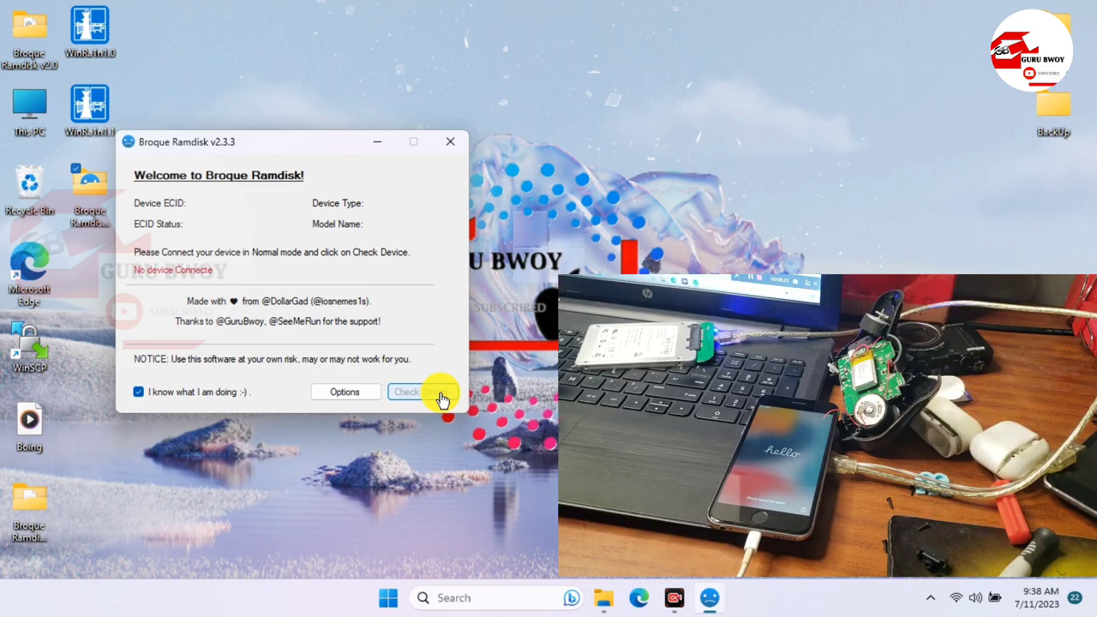
# Step: Detect the iPhone 6s in Normal mode and start the process to the MDM bypass step
pyautogui.click(408, 392)
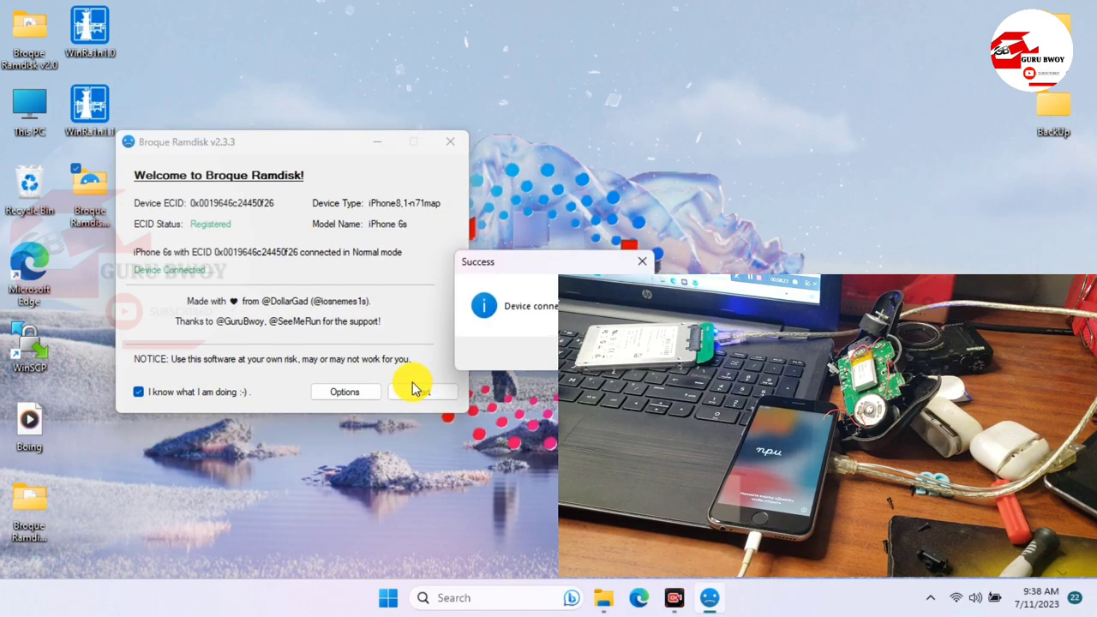
pyautogui.click(642, 261)
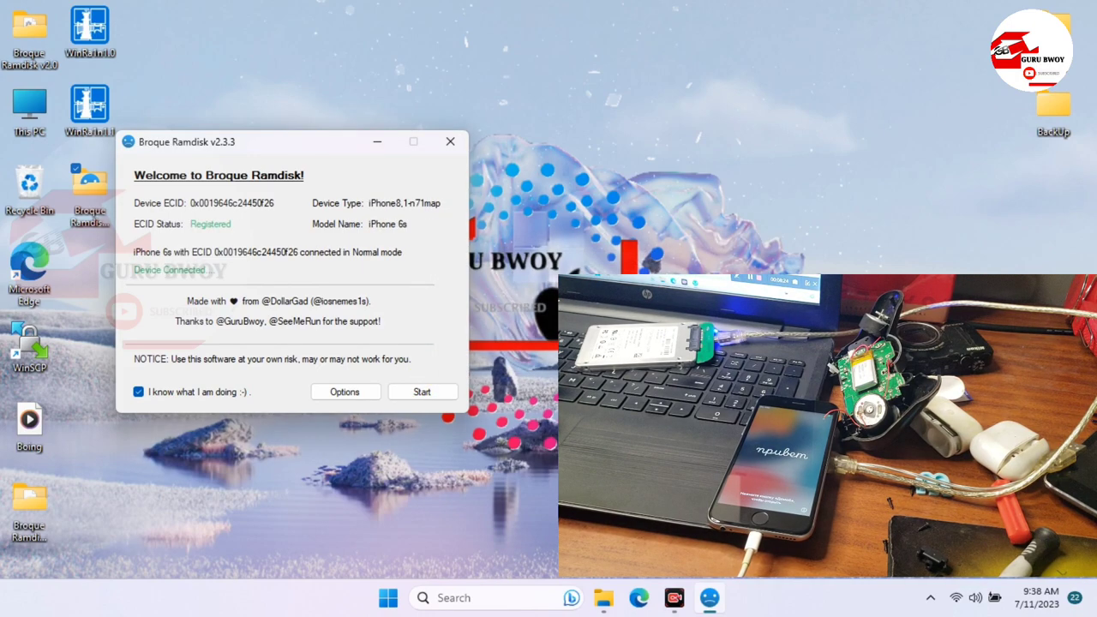
pyautogui.moveTo(180, 231)
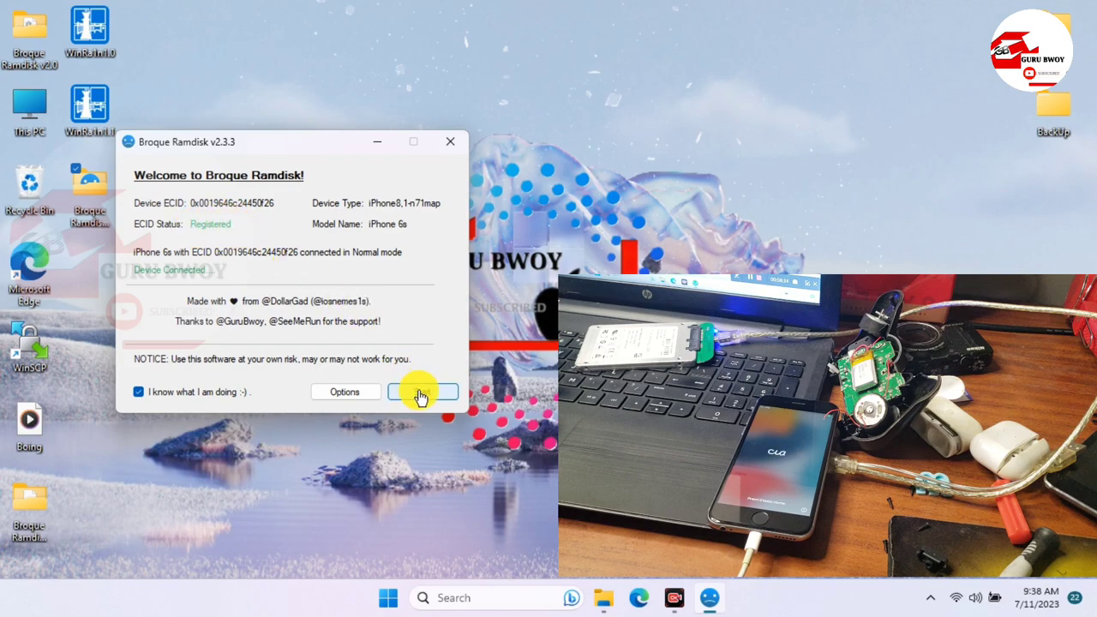
pyautogui.click(421, 392)
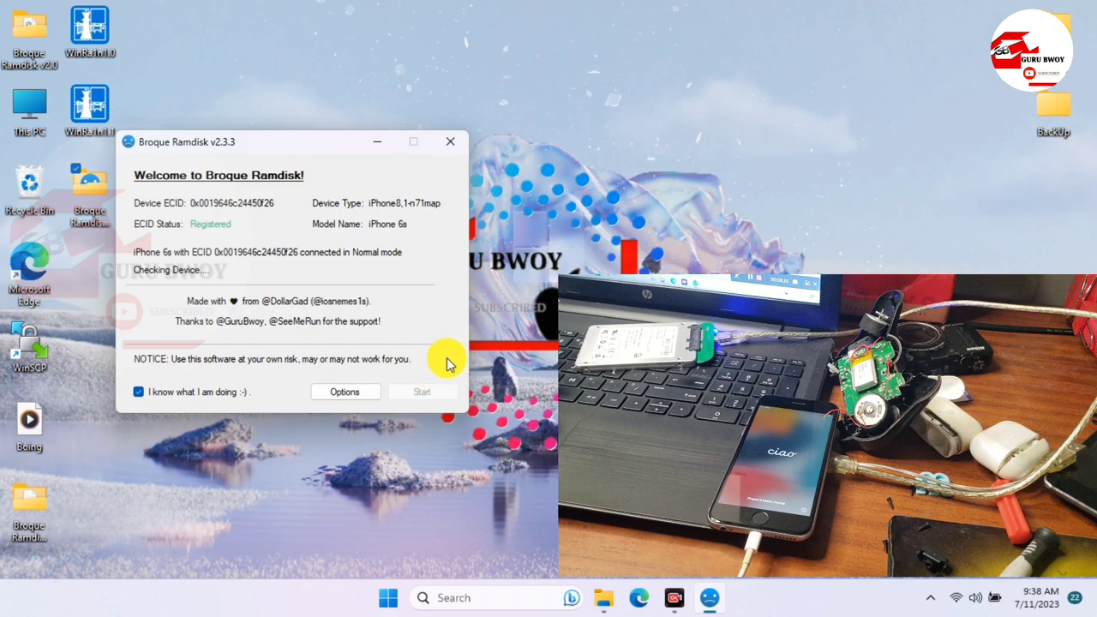
pyautogui.click(421, 392)
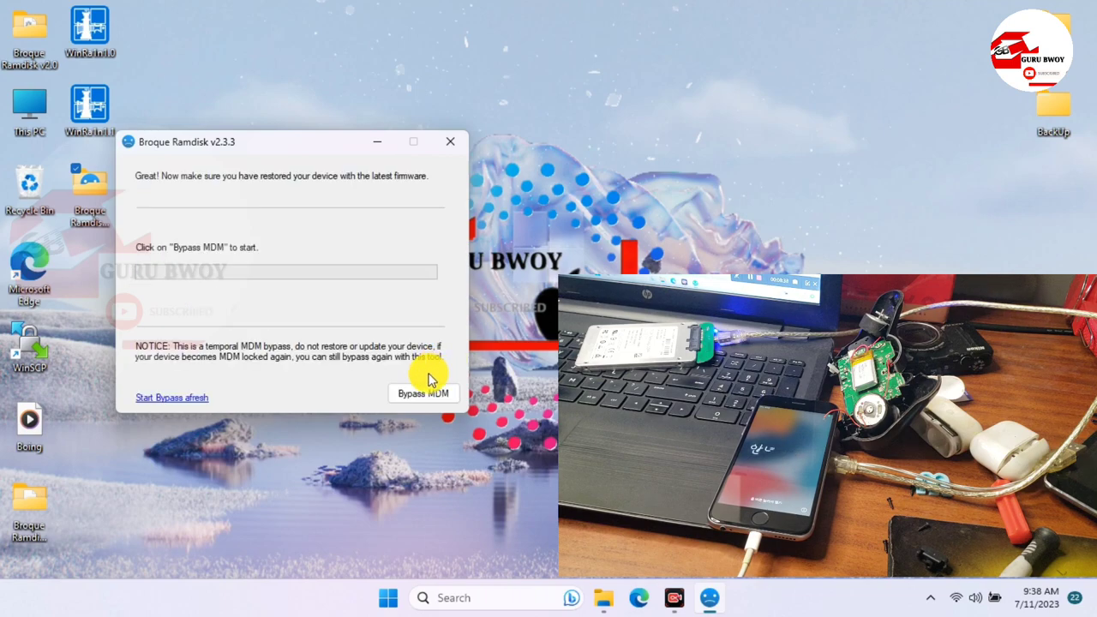
pyautogui.moveTo(407, 377)
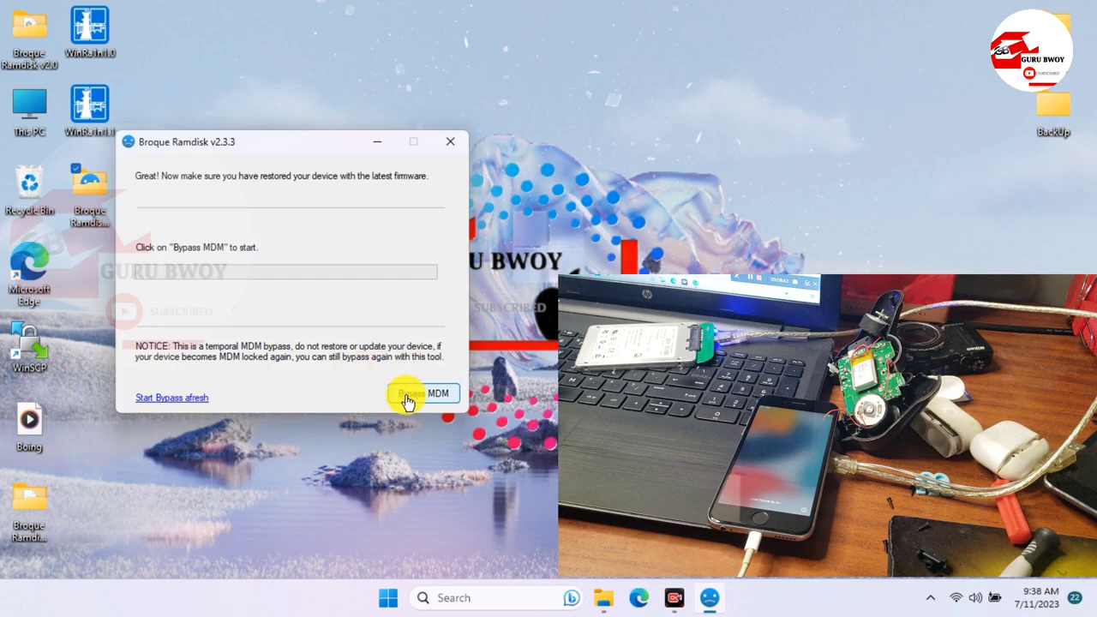
# Step: Run Bypass MDM on the iPhone 6s until Restore Completed
pyautogui.click(423, 394)
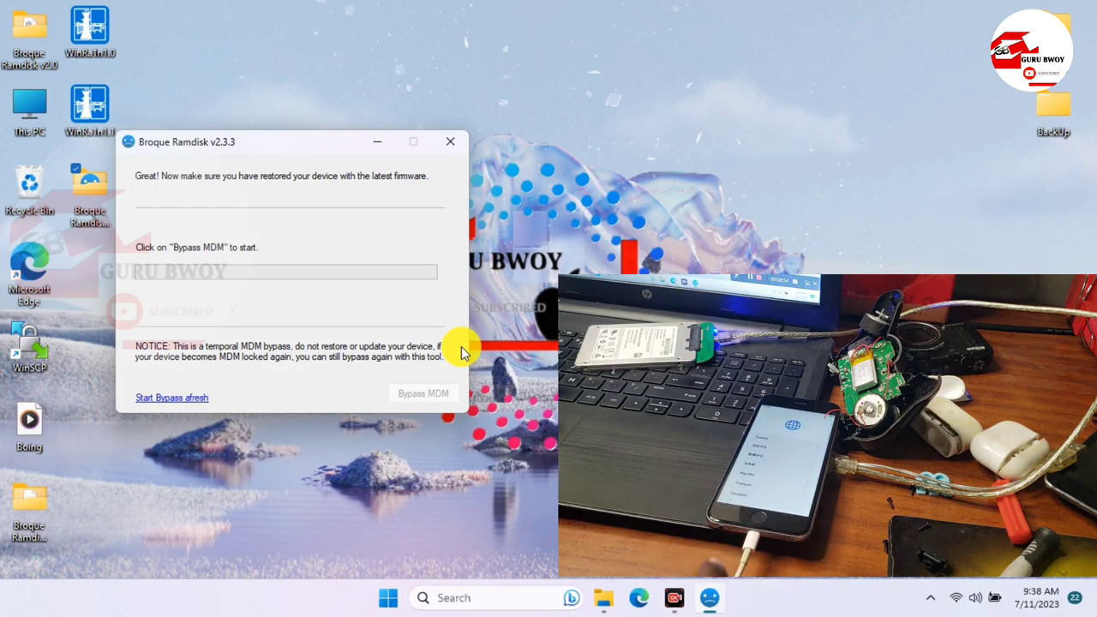
pyautogui.click(422, 393)
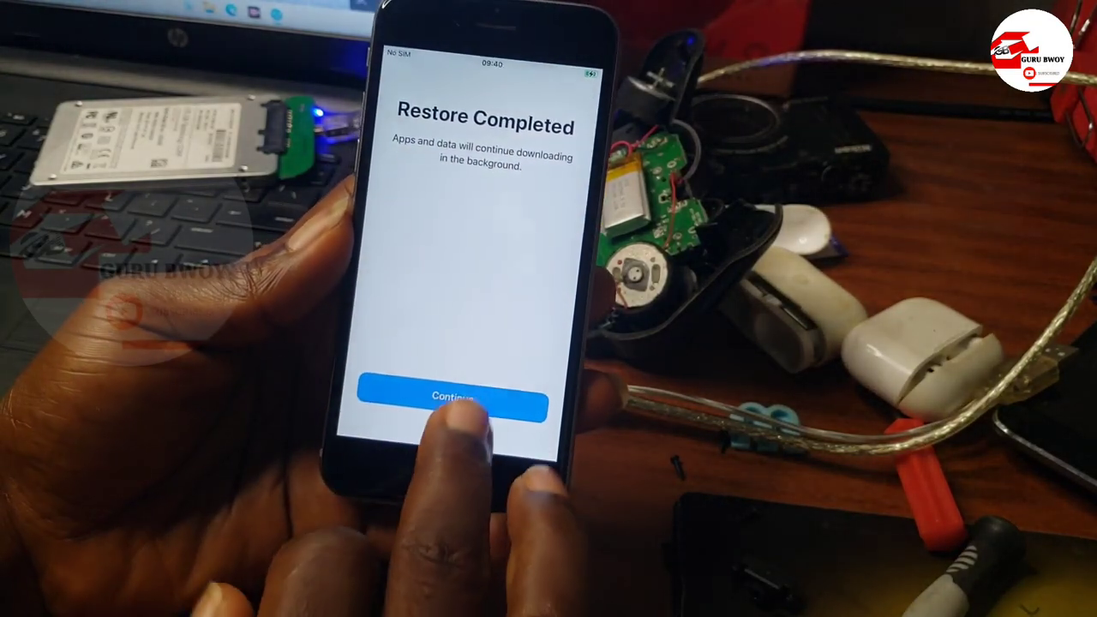
# Step: Continue past the Restore Completed and Data & Privacy screens to reach the home screen
pyautogui.click(452, 397)
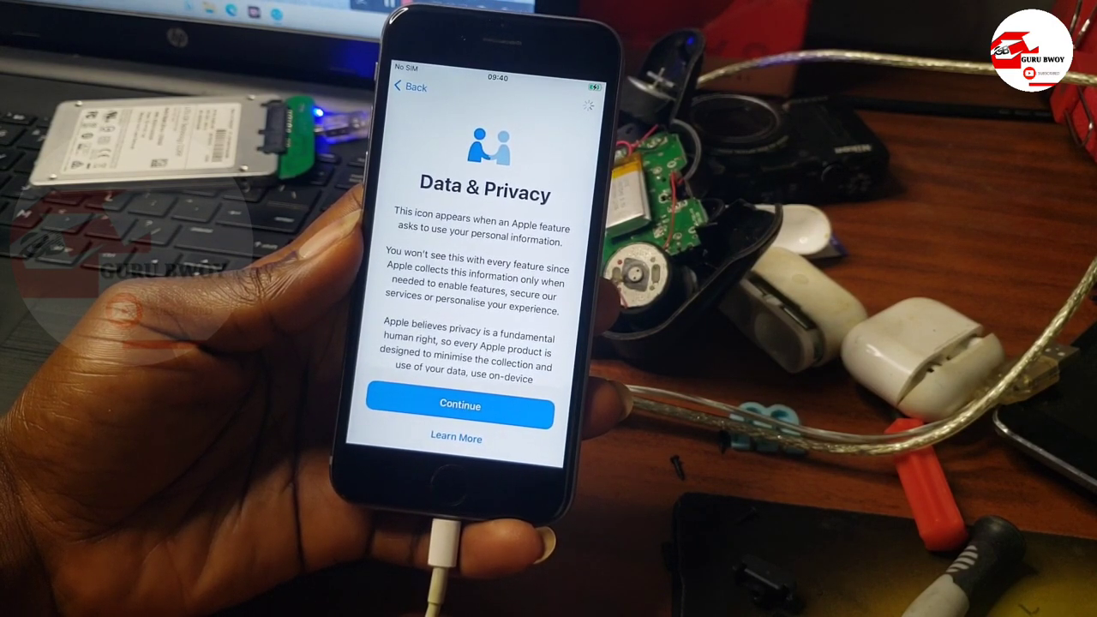
pyautogui.click(459, 405)
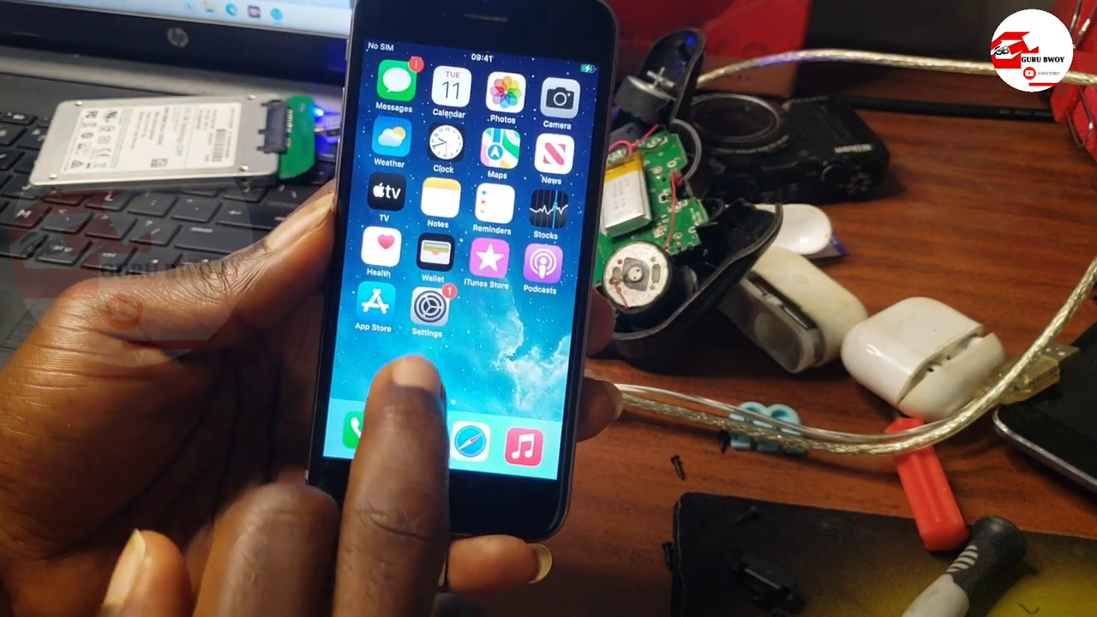
# Step: Go to Settings > General > About showing the iPhone 6s on iOS 15.7.7
pyautogui.click(427, 310)
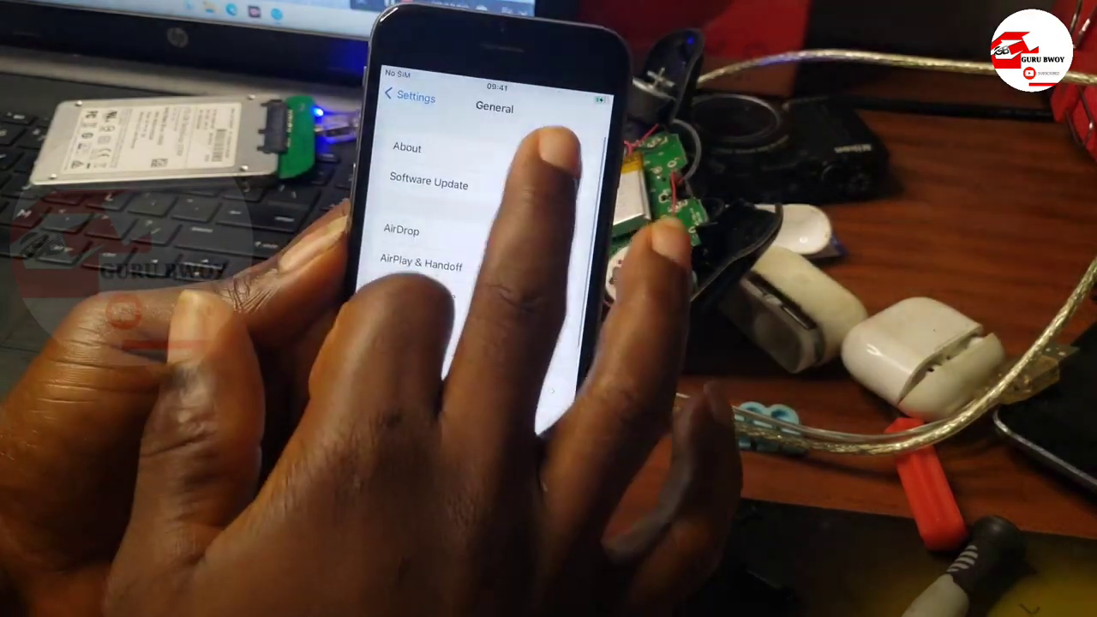
pyautogui.click(407, 147)
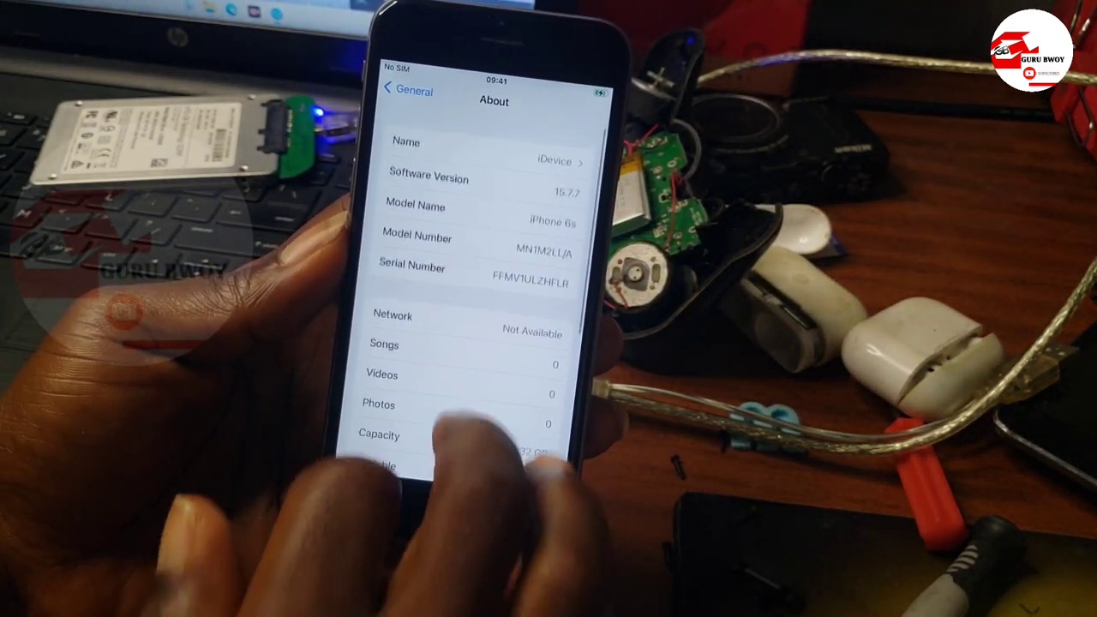